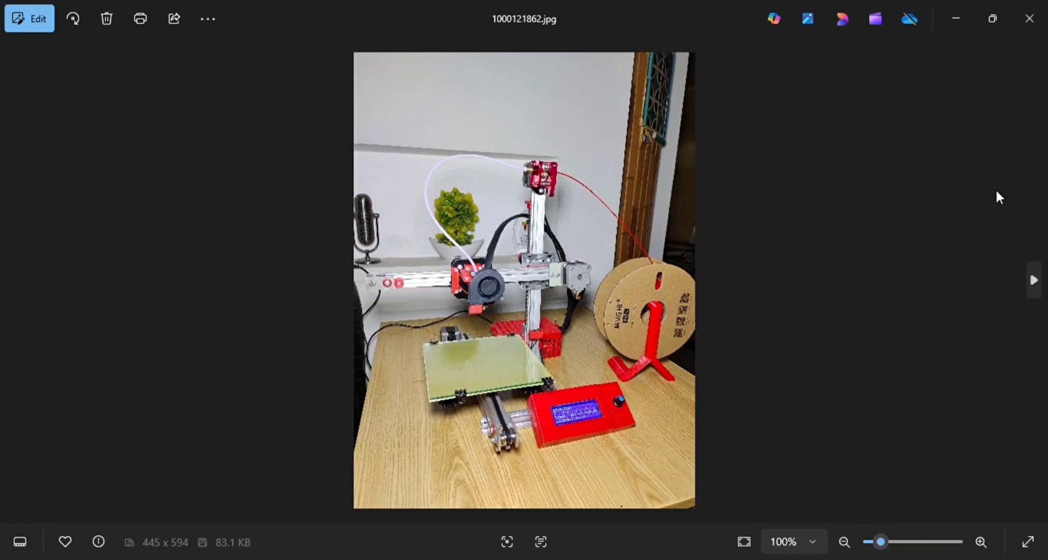
{"action": "mouse_move", "coordinate": [983, 222]}
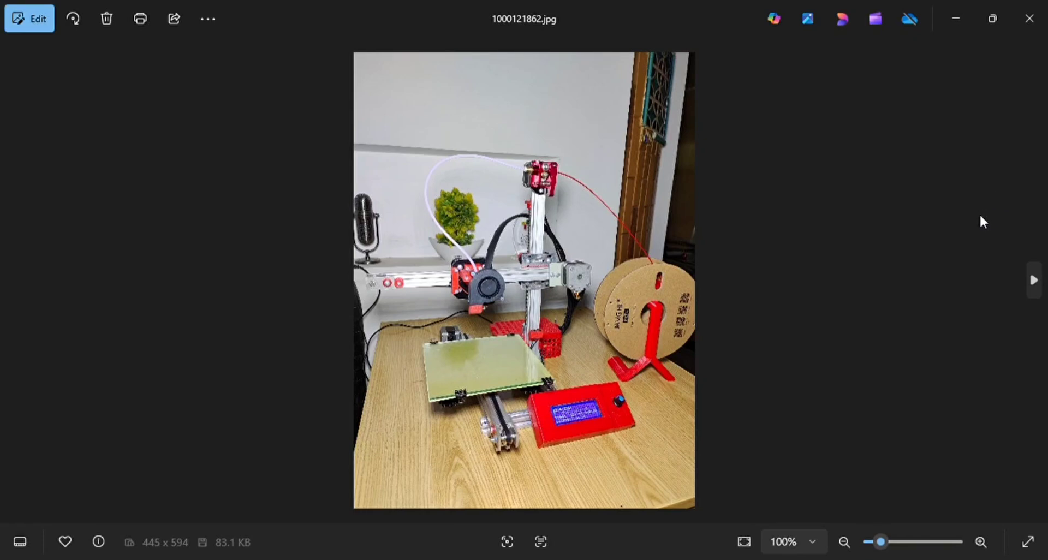
{"action": "mouse_move", "coordinate": [933, 252]}
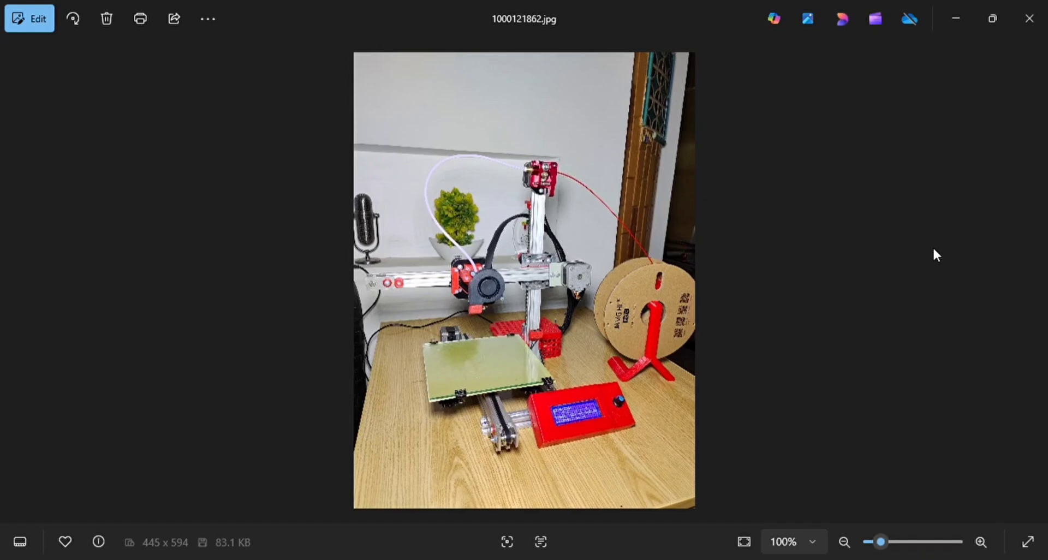
{"action": "mouse_move", "coordinate": [962, 195]}
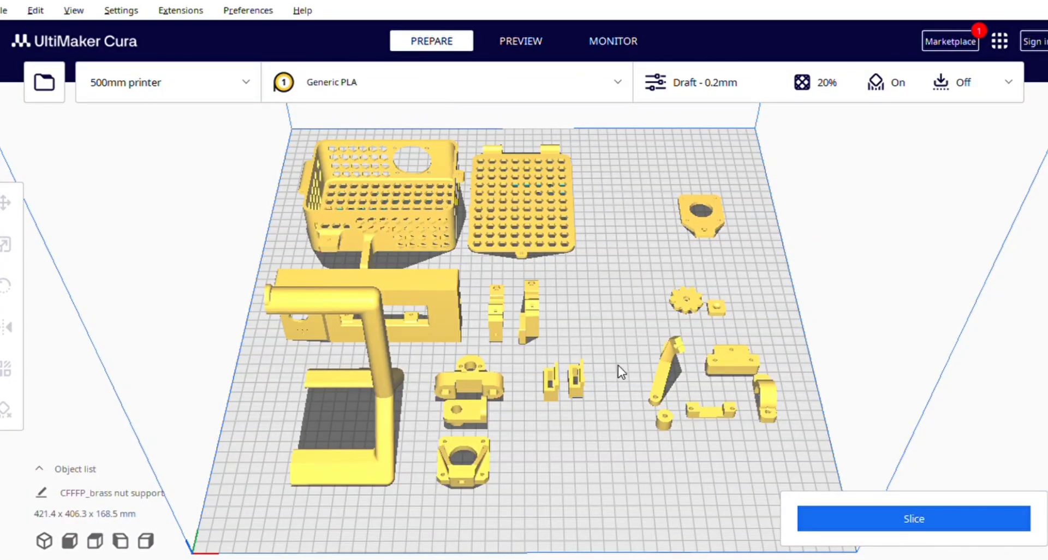
{"action": "mouse_move", "coordinate": [490, 367]}
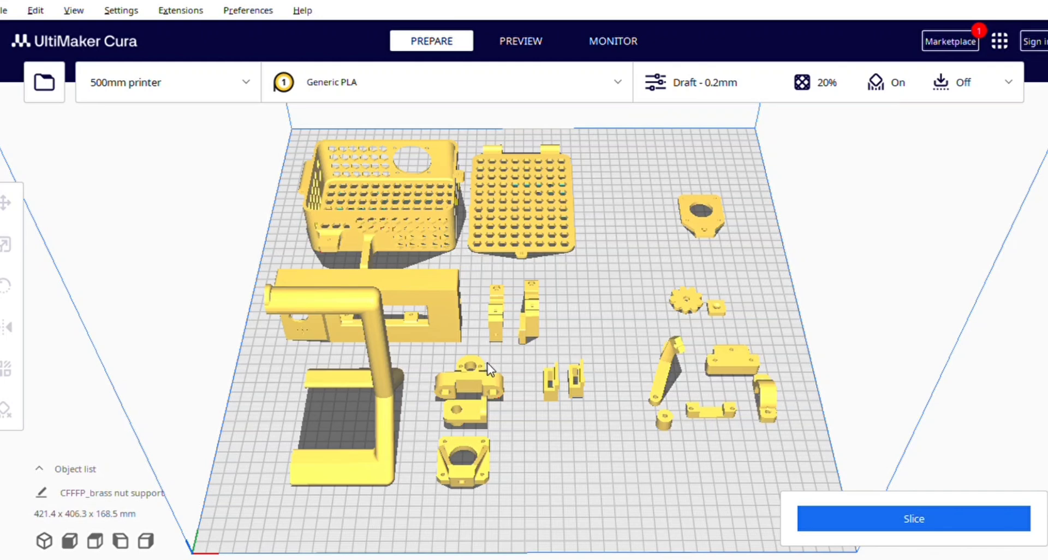
{"action": "mouse_move", "coordinate": [469, 357]}
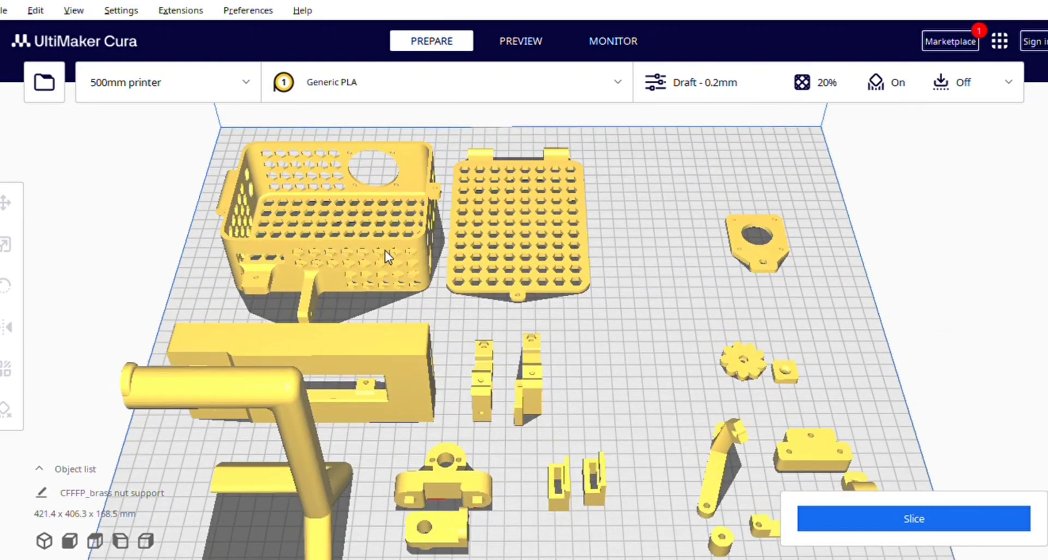
{"action": "left_click", "coordinate": [391, 257]}
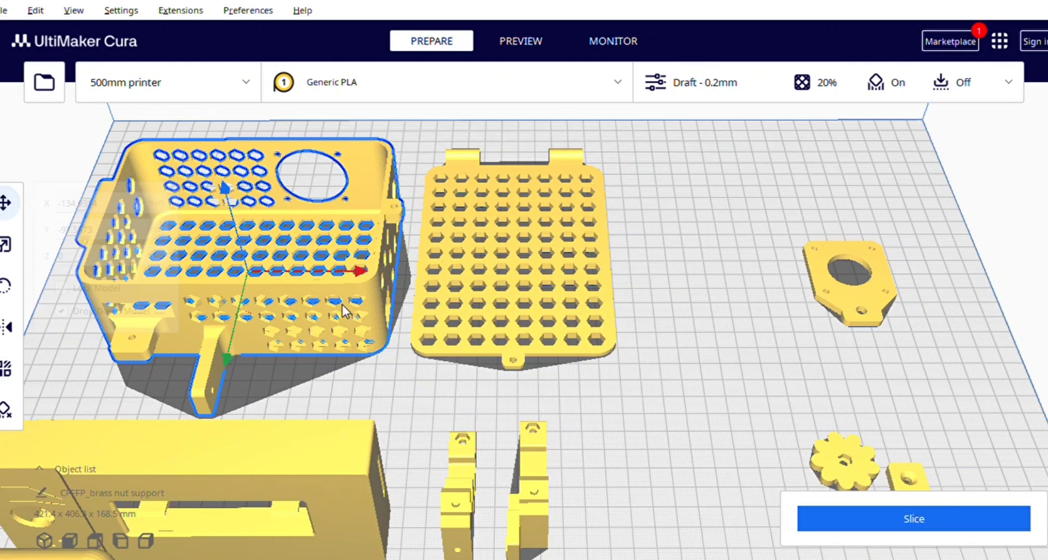
{"action": "left_click", "coordinate": [511, 260]}
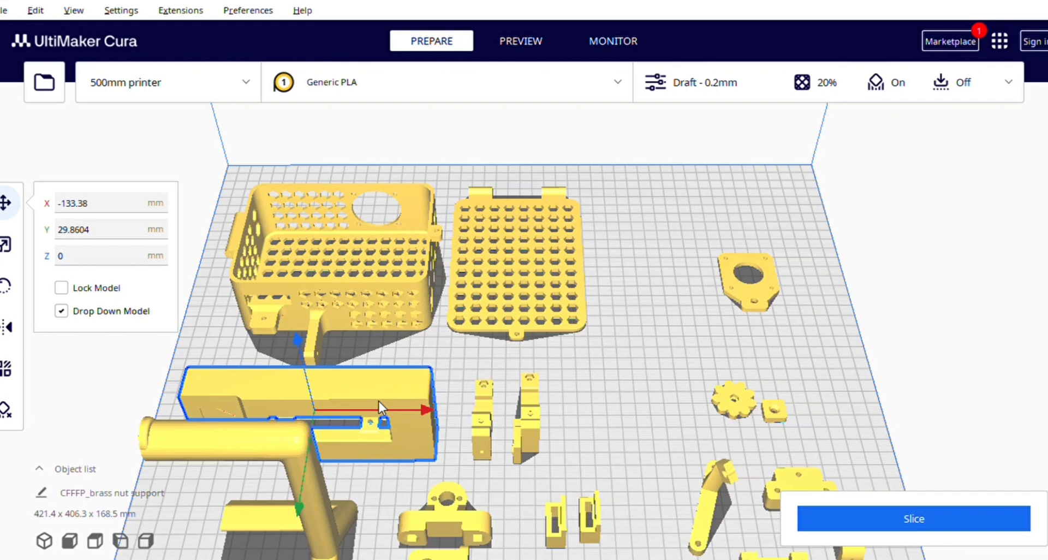
{"action": "mouse_move", "coordinate": [489, 439]}
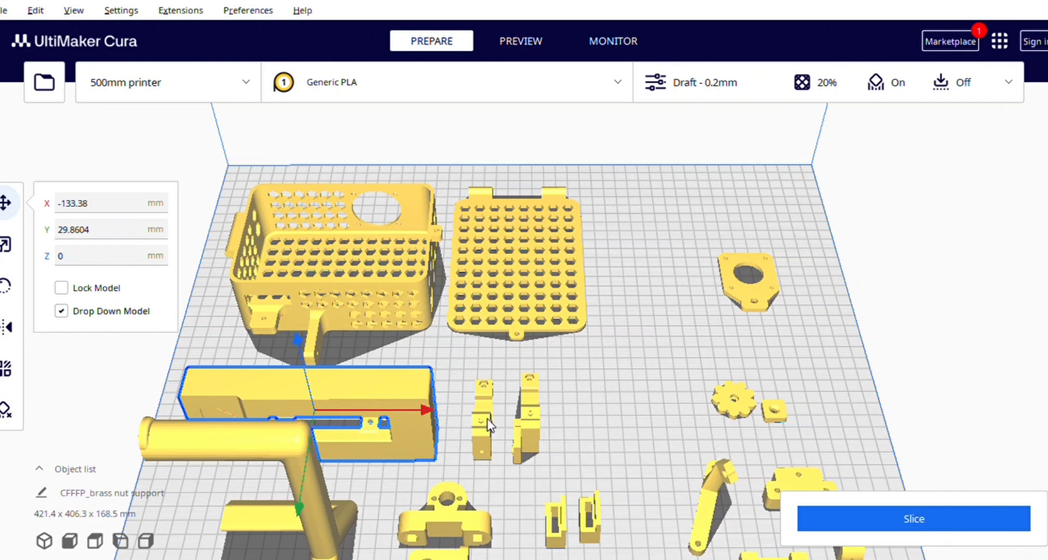
{"action": "left_click", "coordinate": [525, 425]}
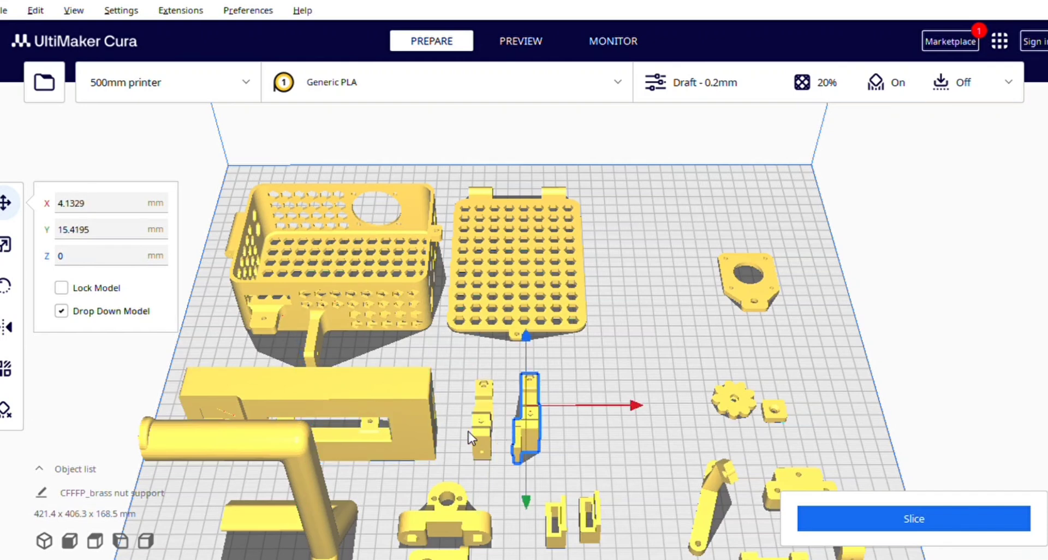
{"action": "mouse_move", "coordinate": [411, 408]}
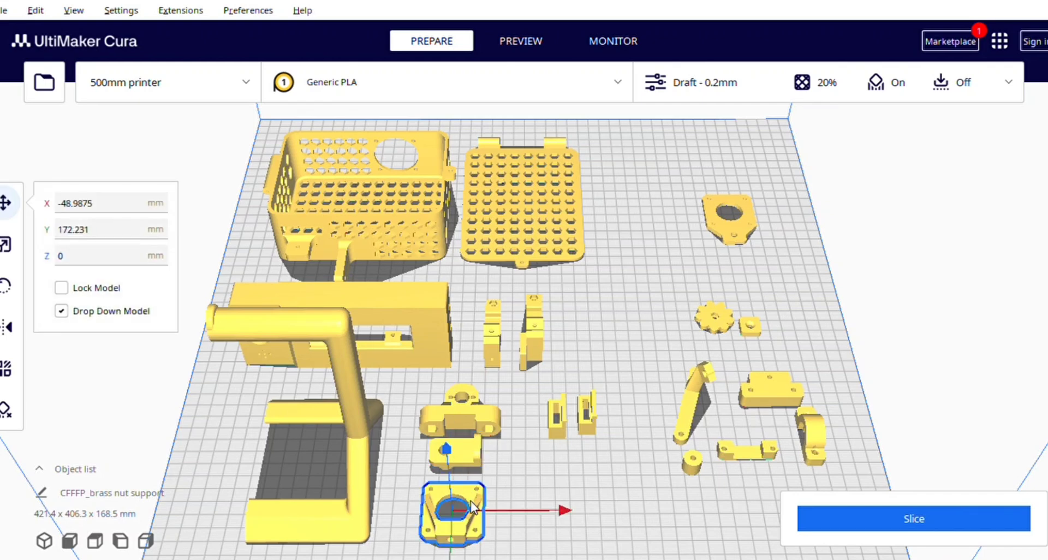
{"action": "mouse_move", "coordinate": [460, 539]}
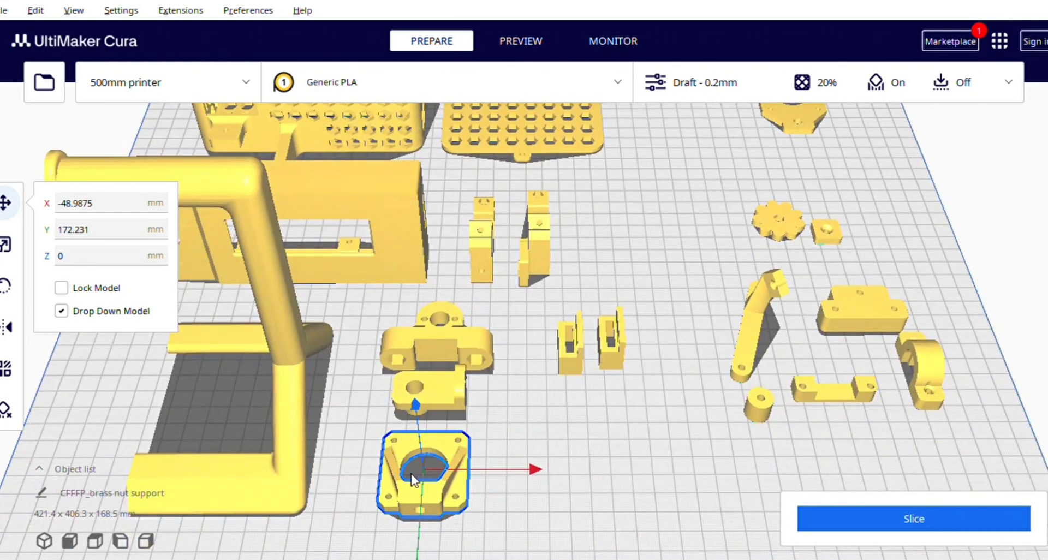
{"action": "mouse_move", "coordinate": [419, 526]}
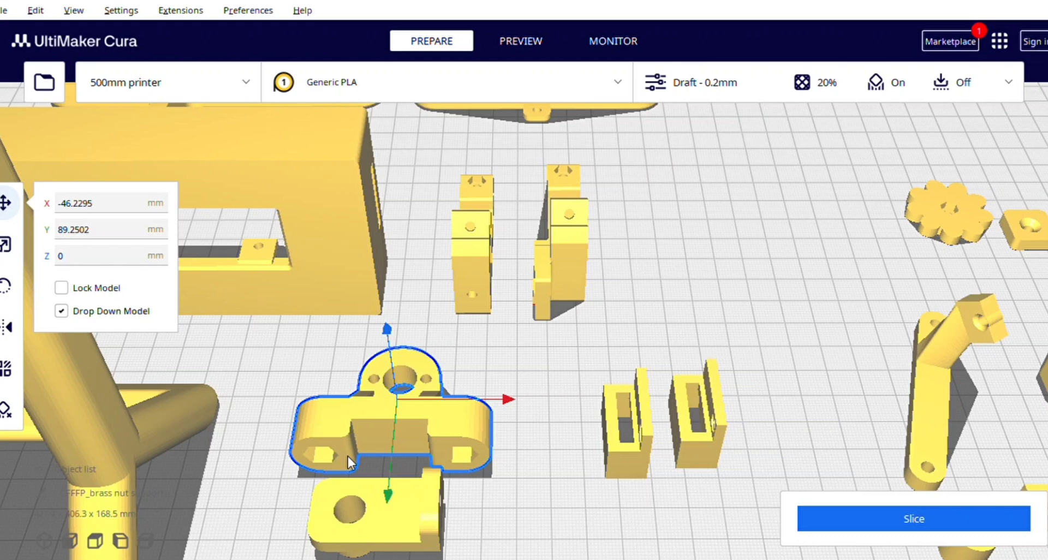
{"action": "mouse_move", "coordinate": [348, 465]}
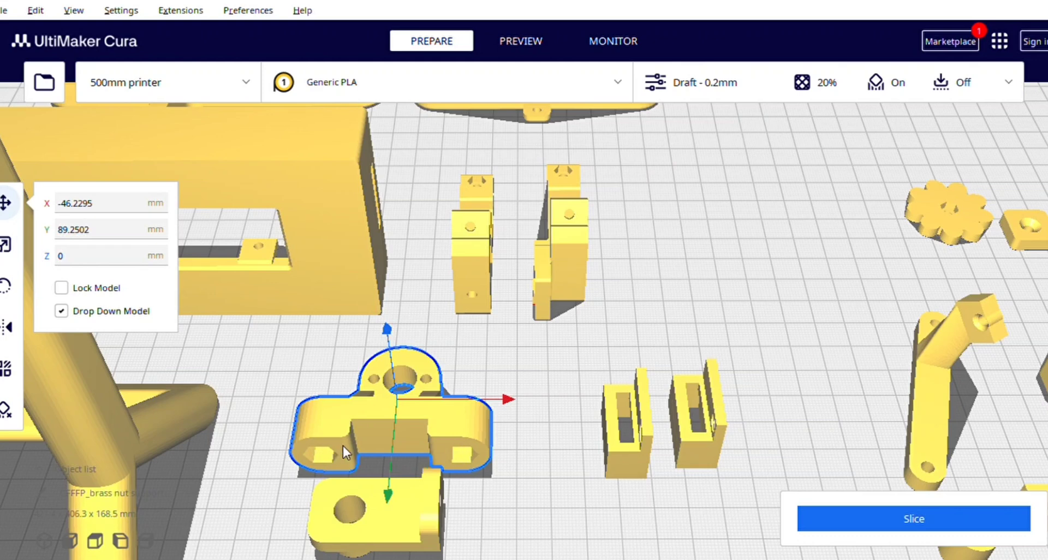
{"action": "mouse_move", "coordinate": [464, 481]}
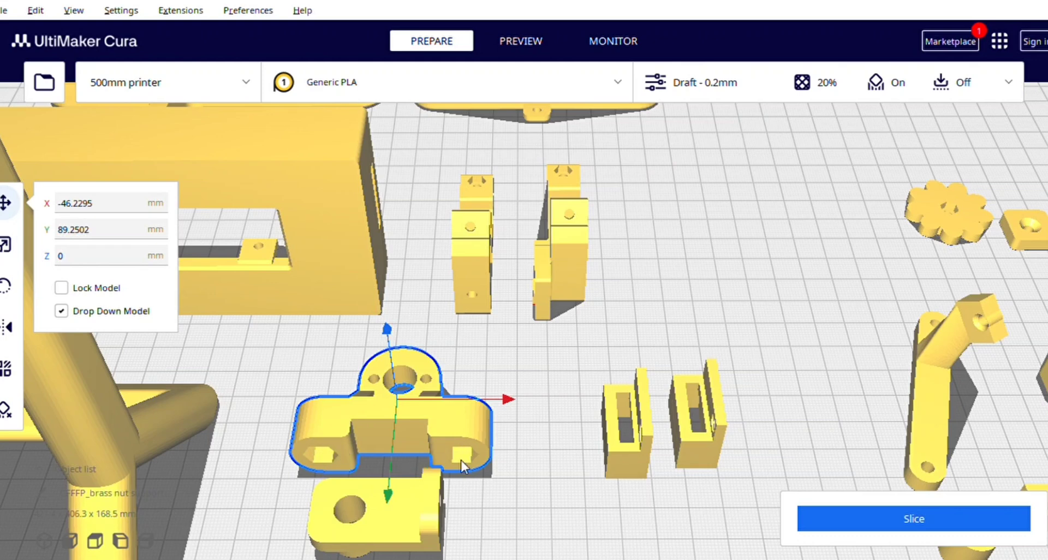
{"action": "mouse_move", "coordinate": [461, 481]}
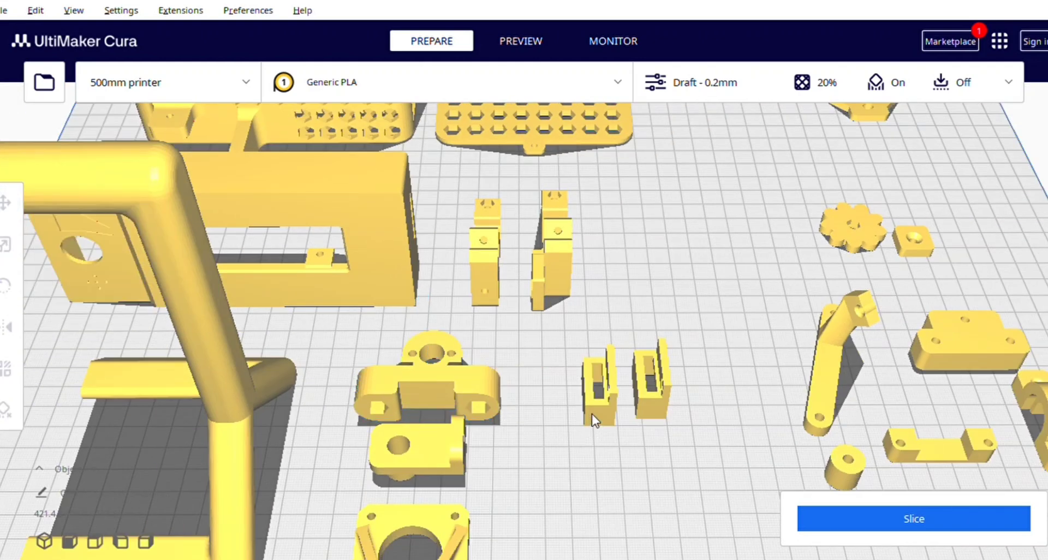
{"action": "left_click", "coordinate": [648, 385]}
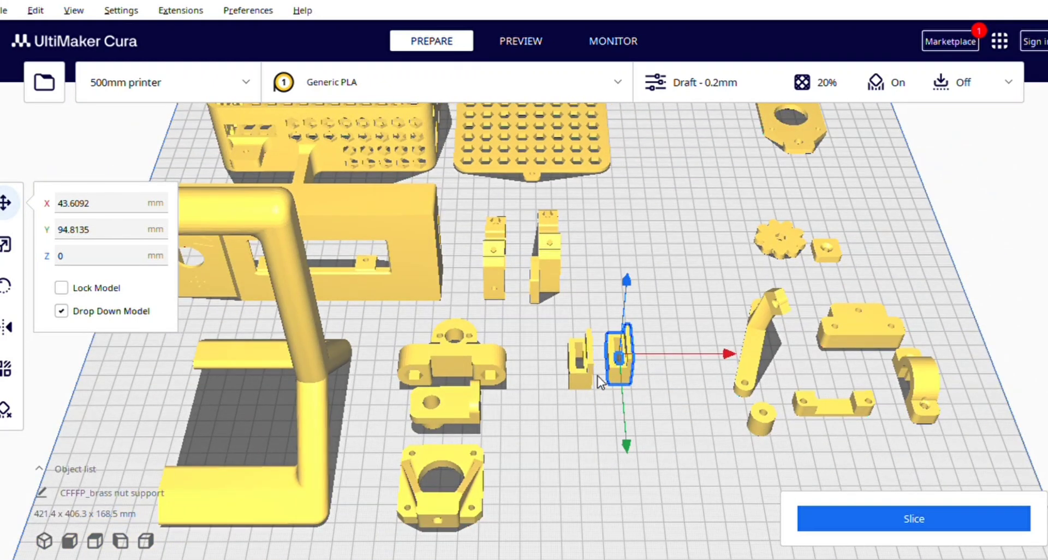
{"action": "mouse_move", "coordinate": [663, 413]}
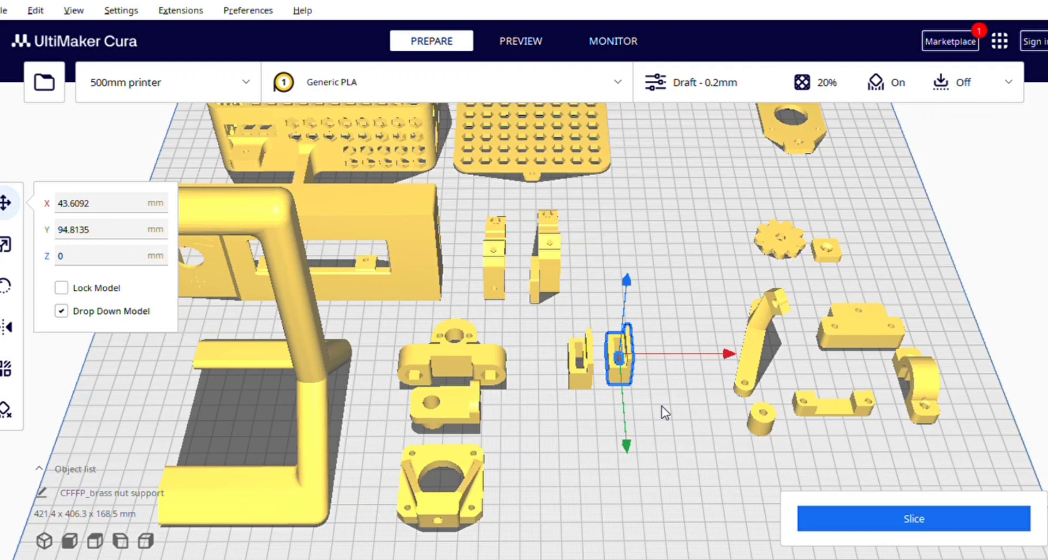
{"action": "mouse_move", "coordinate": [843, 420]}
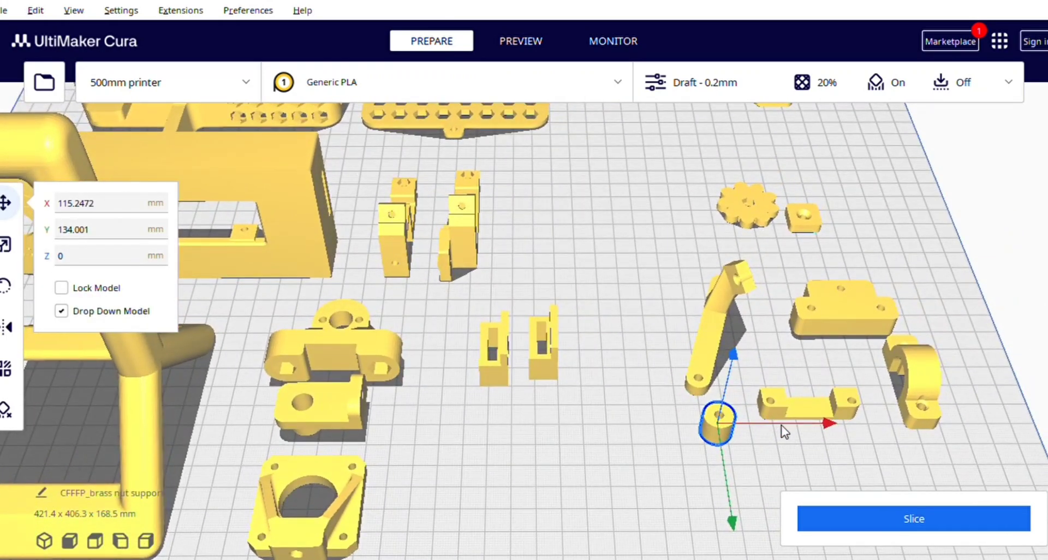
{"action": "mouse_move", "coordinate": [718, 433]}
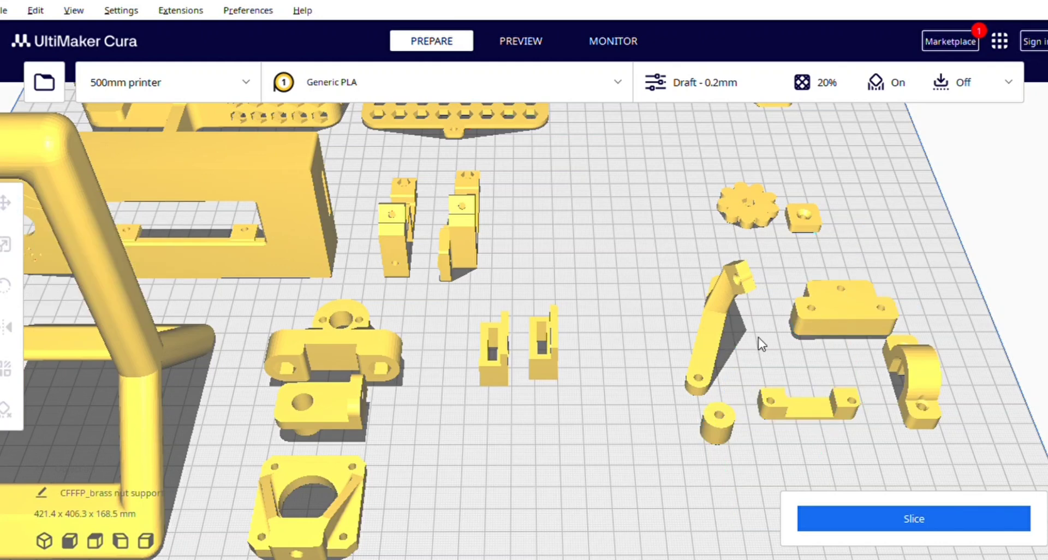
{"action": "left_click", "coordinate": [915, 388]}
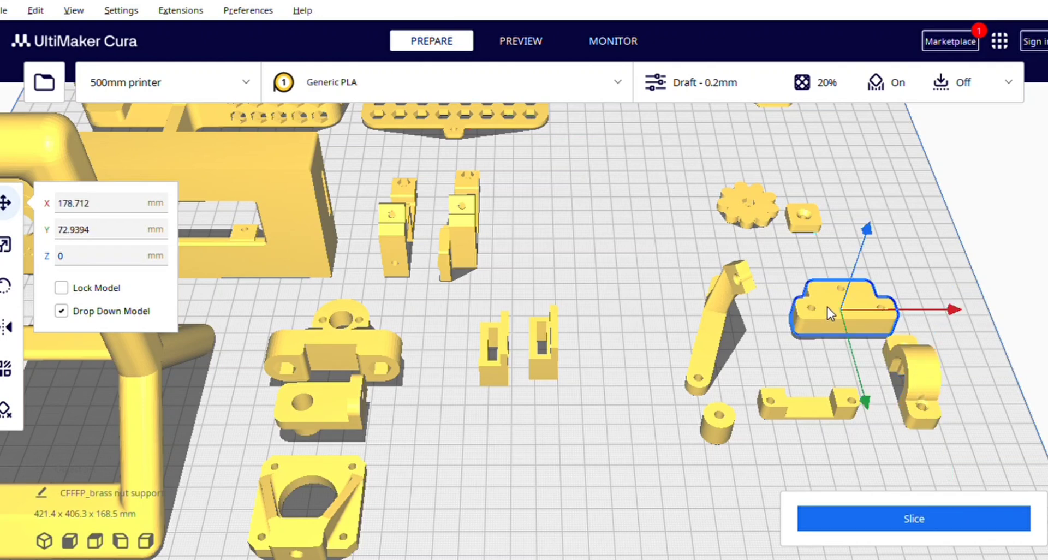
{"action": "mouse_move", "coordinate": [918, 385]}
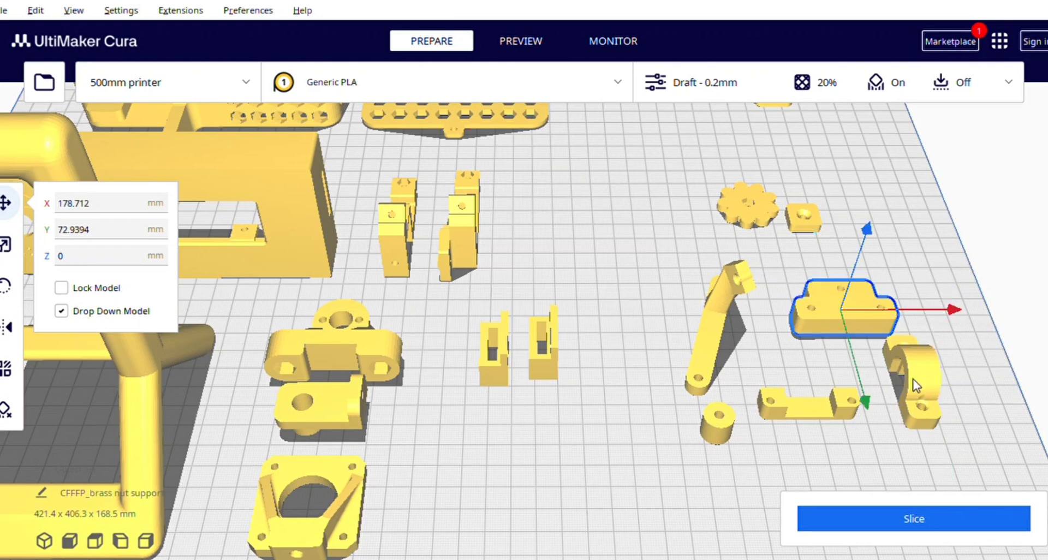
{"action": "mouse_move", "coordinate": [880, 376]}
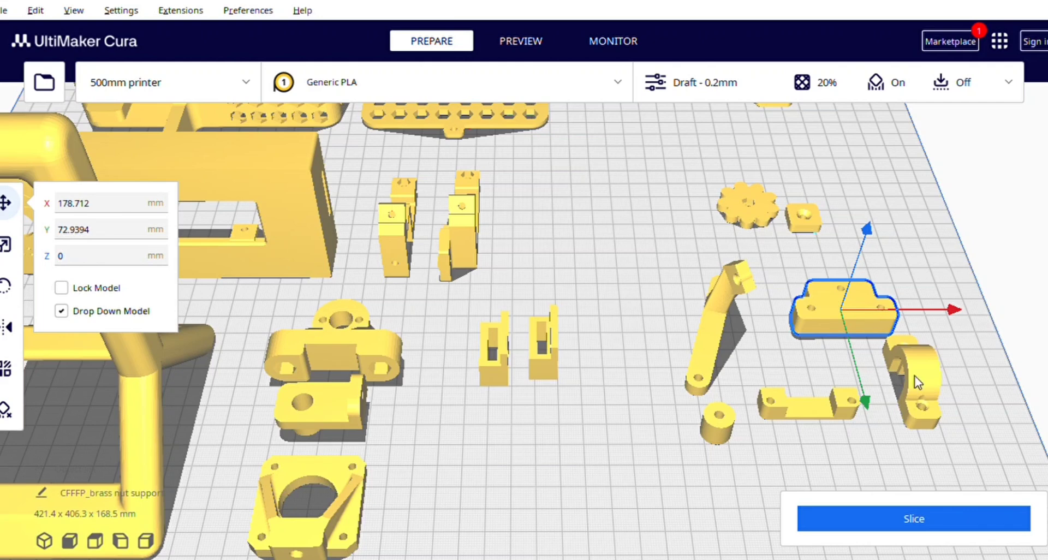
{"action": "left_click", "coordinate": [917, 380]}
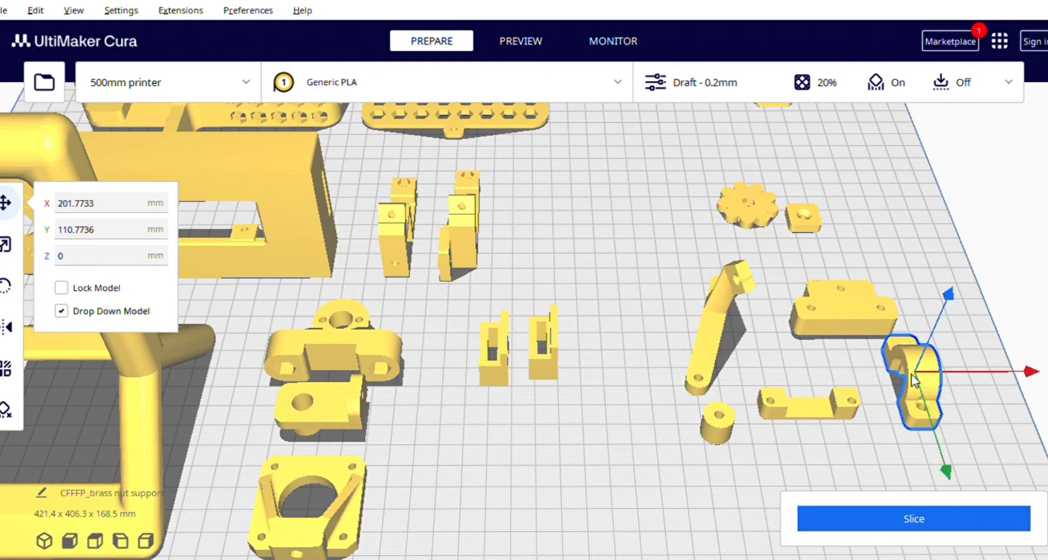
{"action": "mouse_move", "coordinate": [900, 371]}
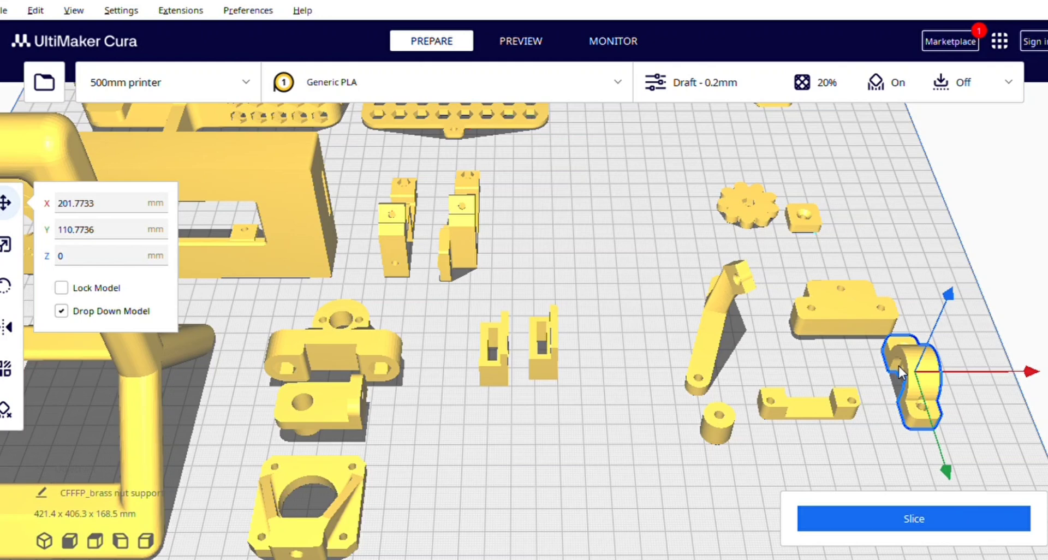
{"action": "mouse_move", "coordinate": [921, 422]}
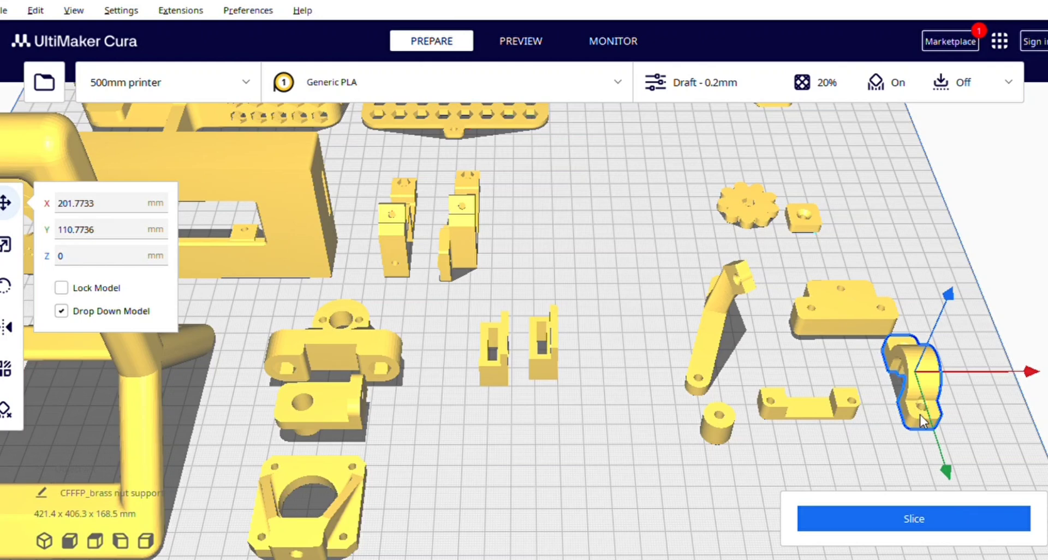
{"action": "mouse_move", "coordinate": [844, 318]}
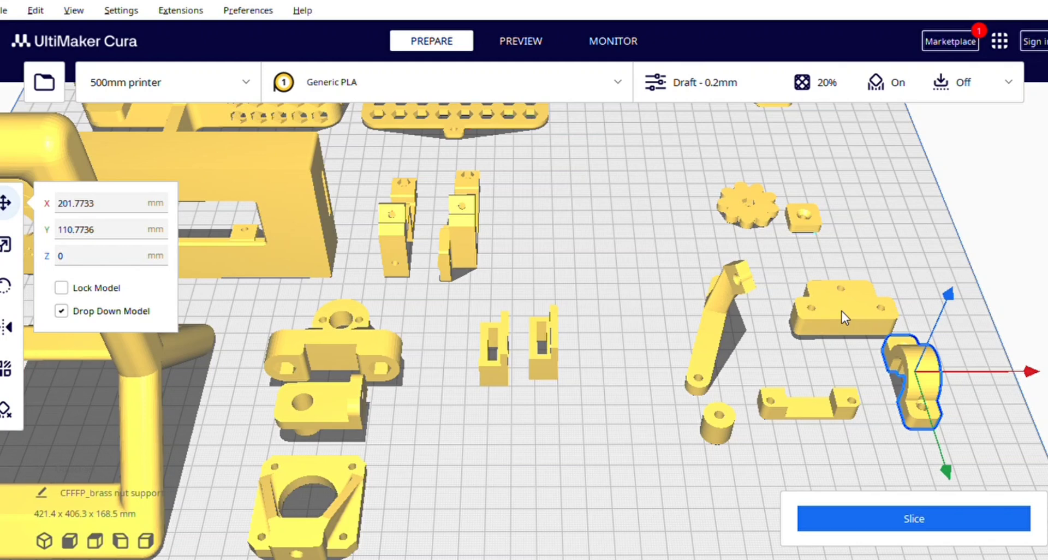
{"action": "mouse_move", "coordinate": [705, 350]}
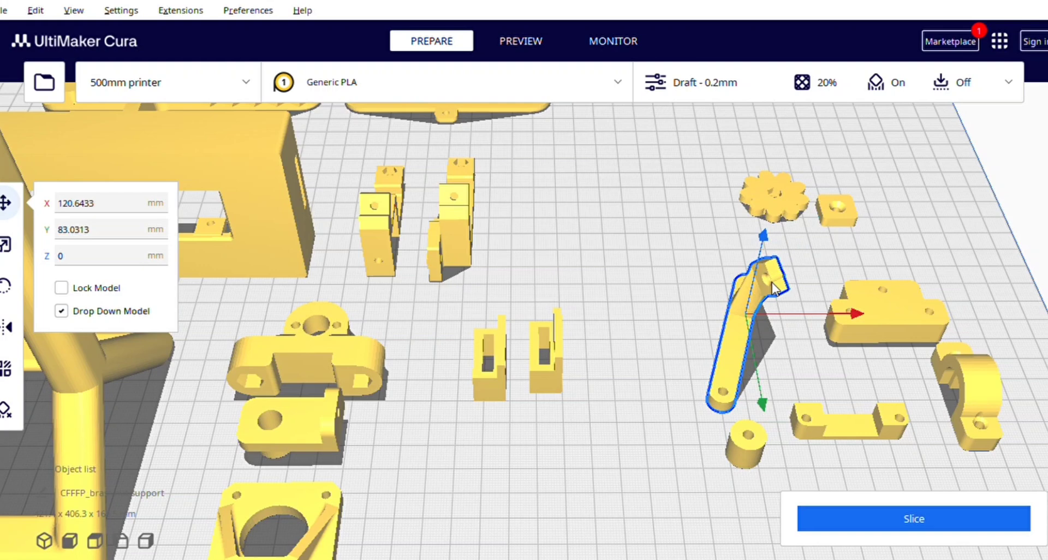
{"action": "mouse_move", "coordinate": [967, 413]}
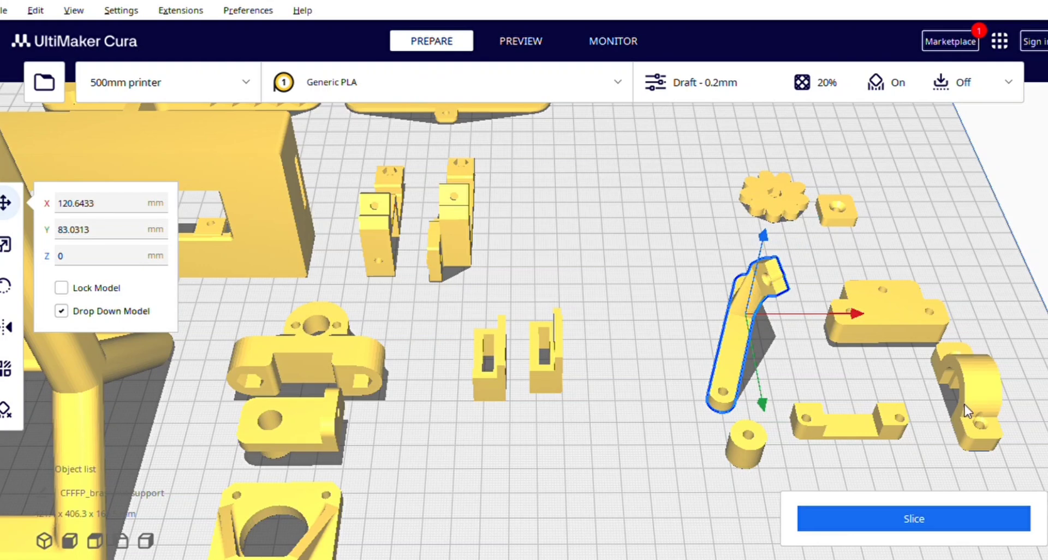
{"action": "mouse_move", "coordinate": [880, 444]}
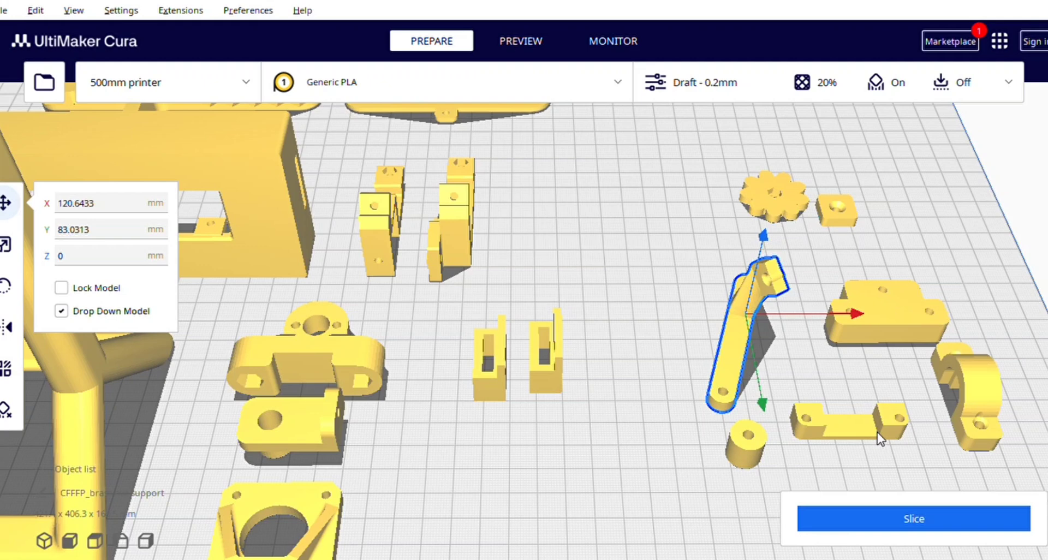
{"action": "left_click", "coordinate": [853, 434]}
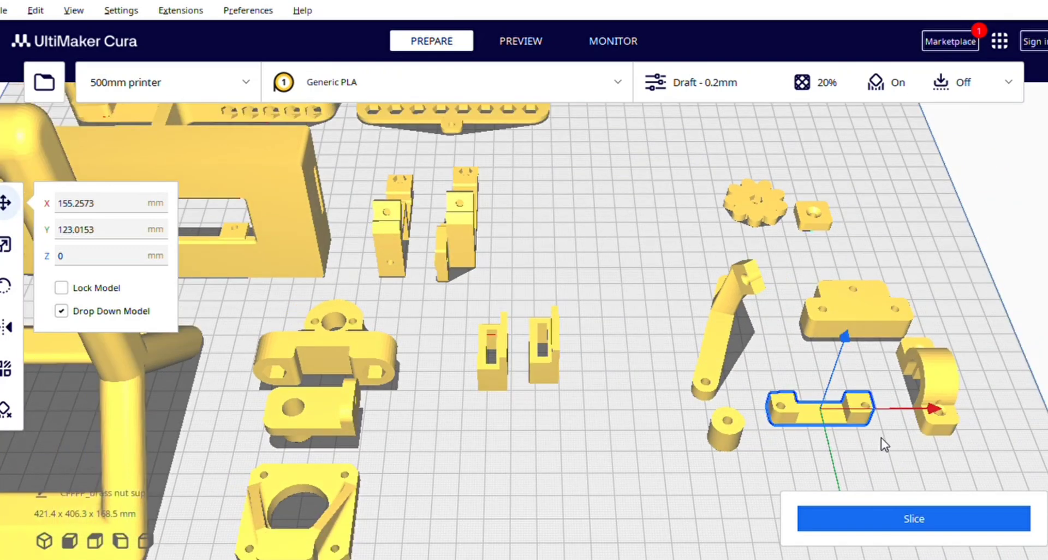
{"action": "mouse_move", "coordinate": [858, 420]}
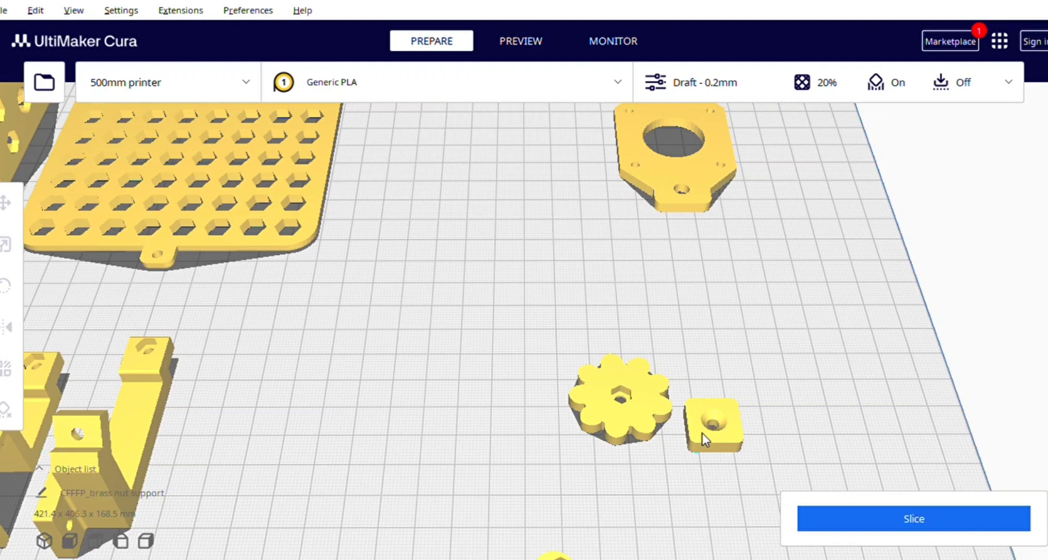
Select the small square nut block beside the gear, showing Move values near X 174.58, Y 8.63 mm.
{"action": "left_click", "coordinate": [711, 425]}
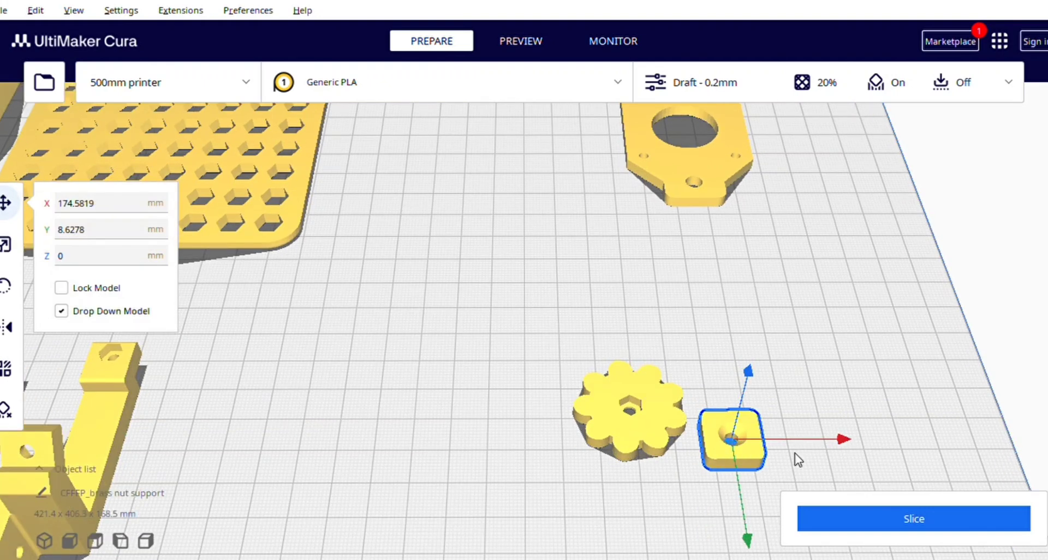
{"action": "mouse_move", "coordinate": [768, 468]}
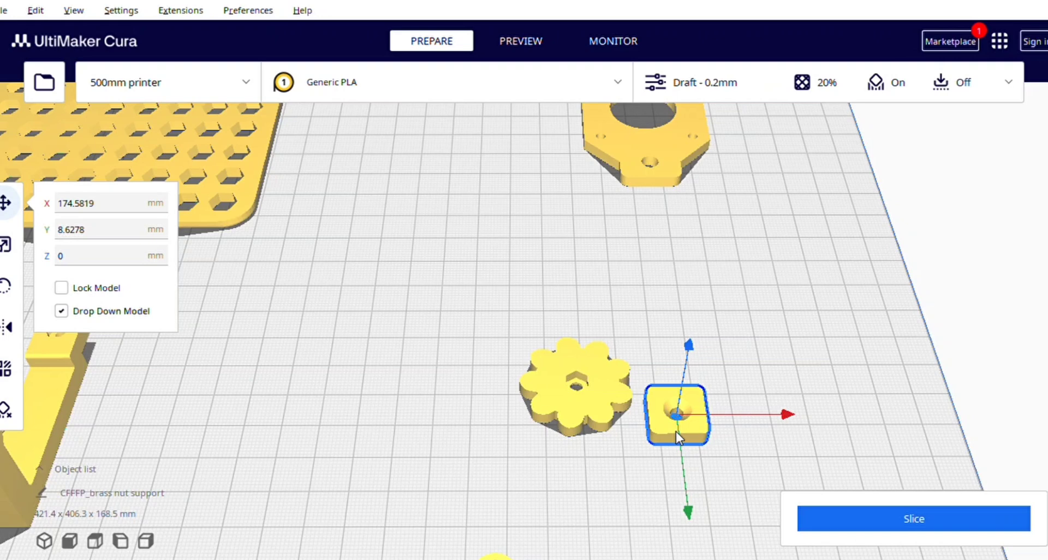
{"action": "mouse_move", "coordinate": [700, 430]}
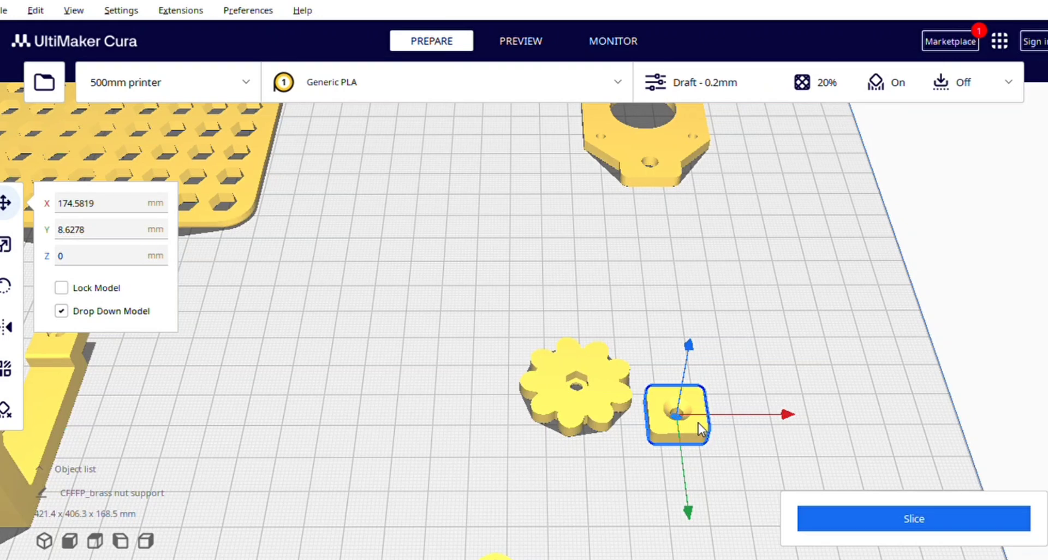
{"action": "mouse_move", "coordinate": [680, 426]}
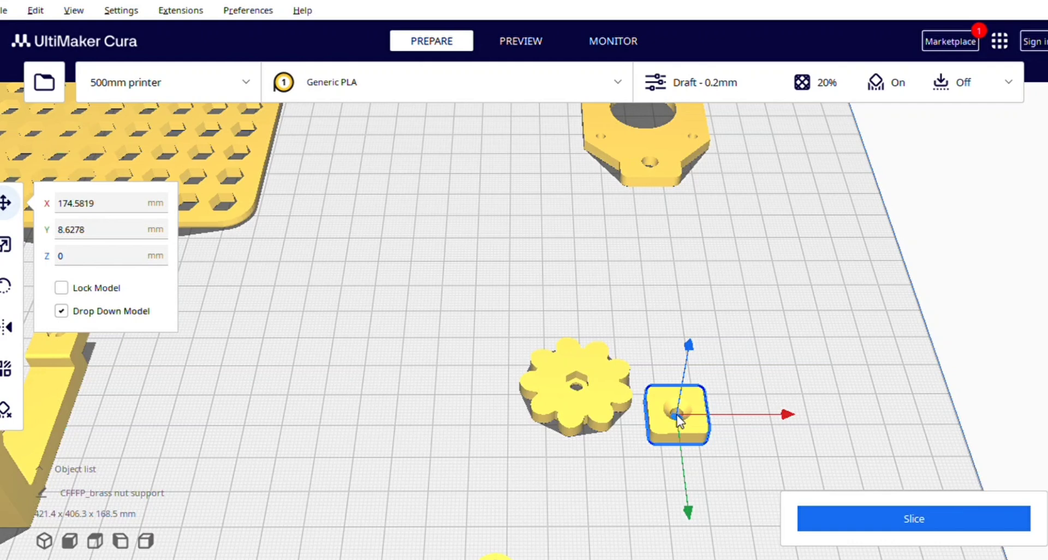
{"action": "mouse_move", "coordinate": [660, 430]}
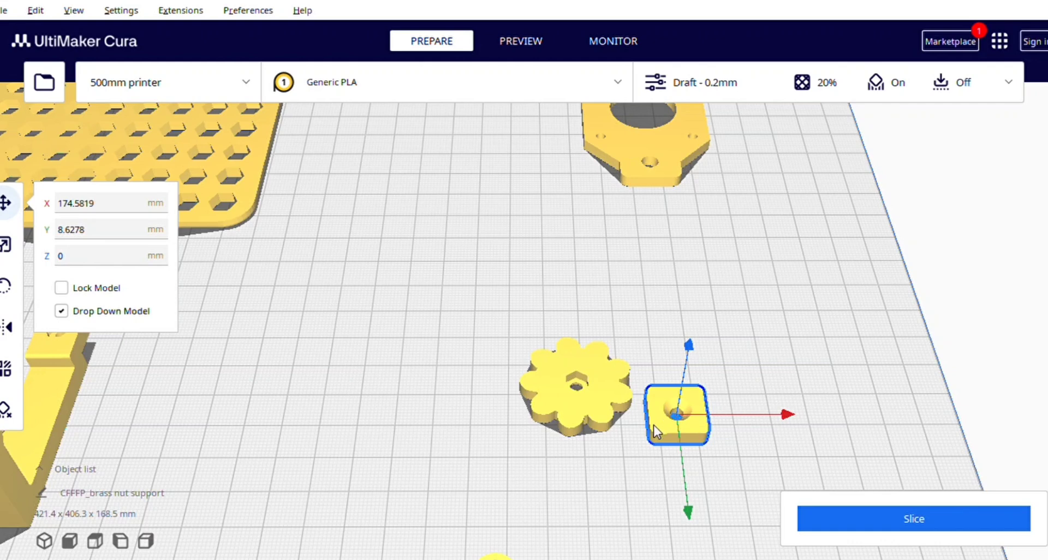
{"action": "mouse_move", "coordinate": [672, 433]}
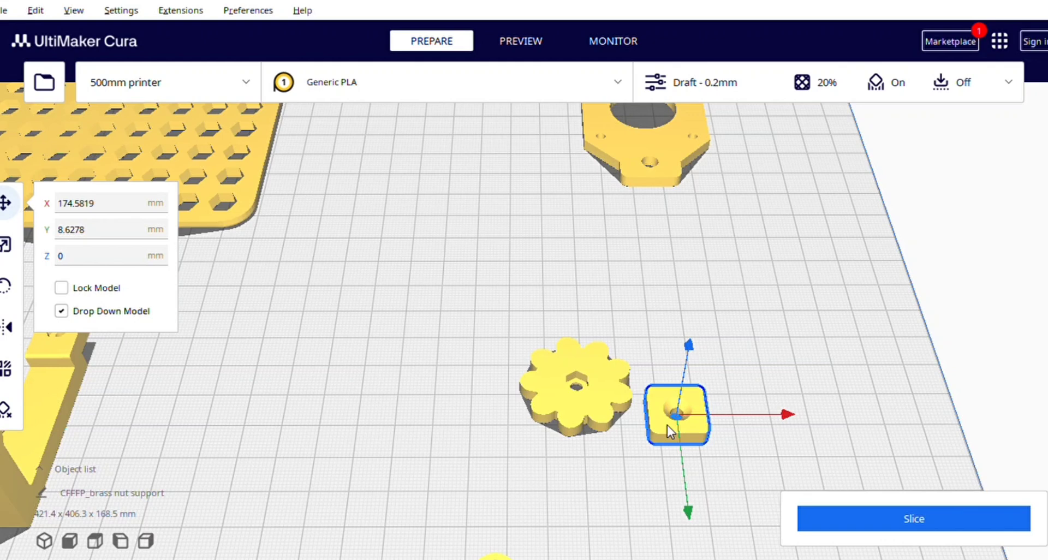
{"action": "mouse_move", "coordinate": [668, 425]}
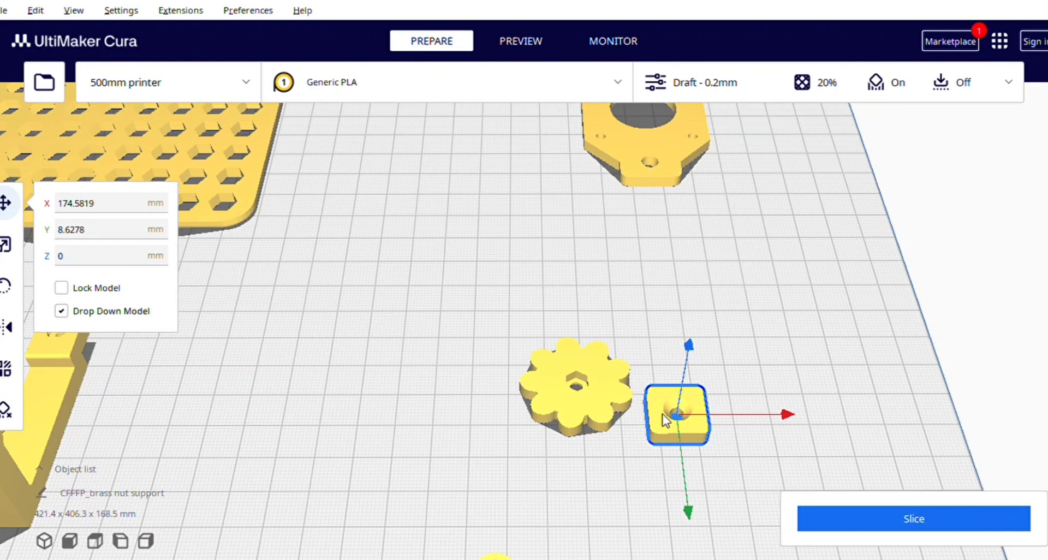
{"action": "mouse_move", "coordinate": [662, 422]}
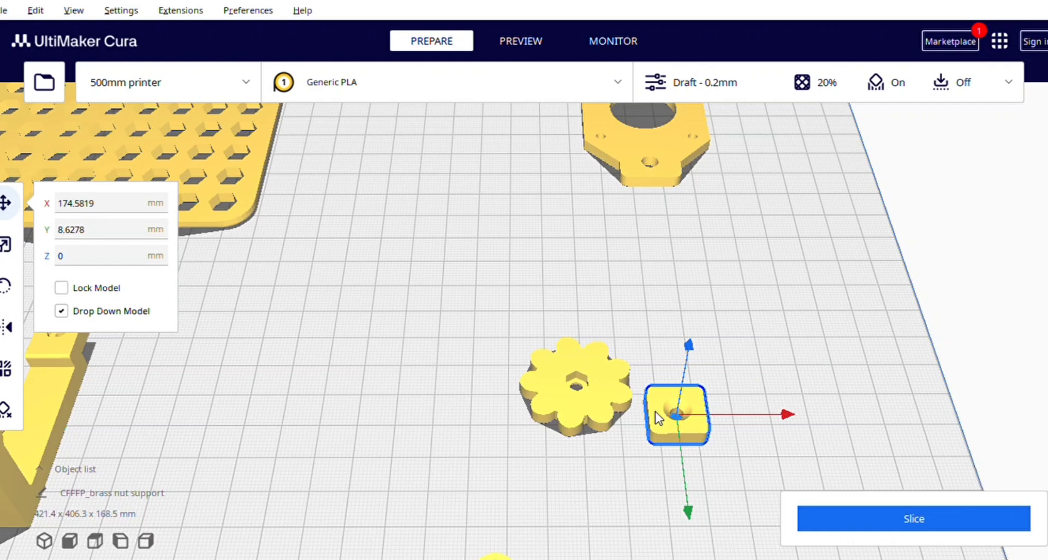
{"action": "mouse_move", "coordinate": [629, 420]}
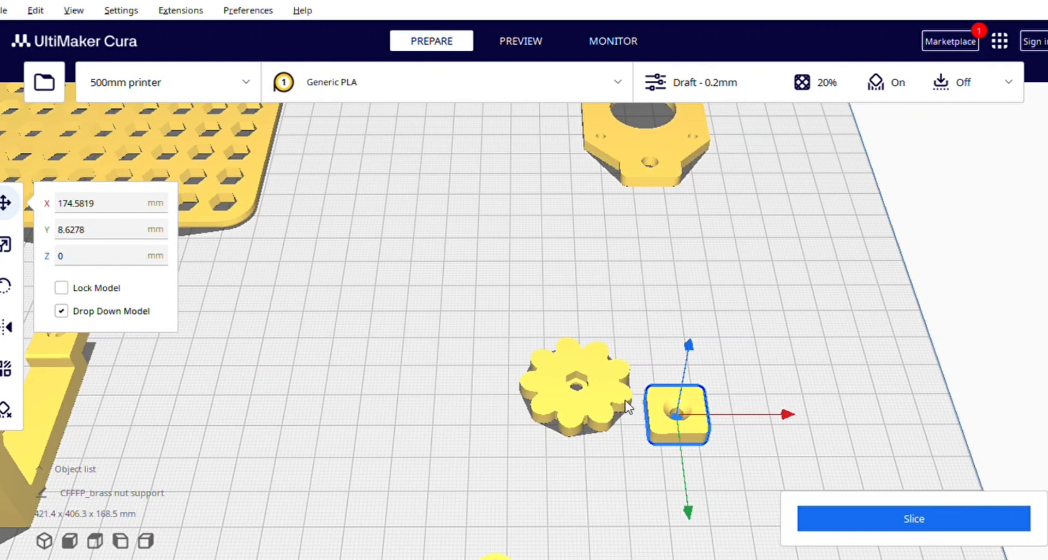
{"action": "mouse_move", "coordinate": [681, 432]}
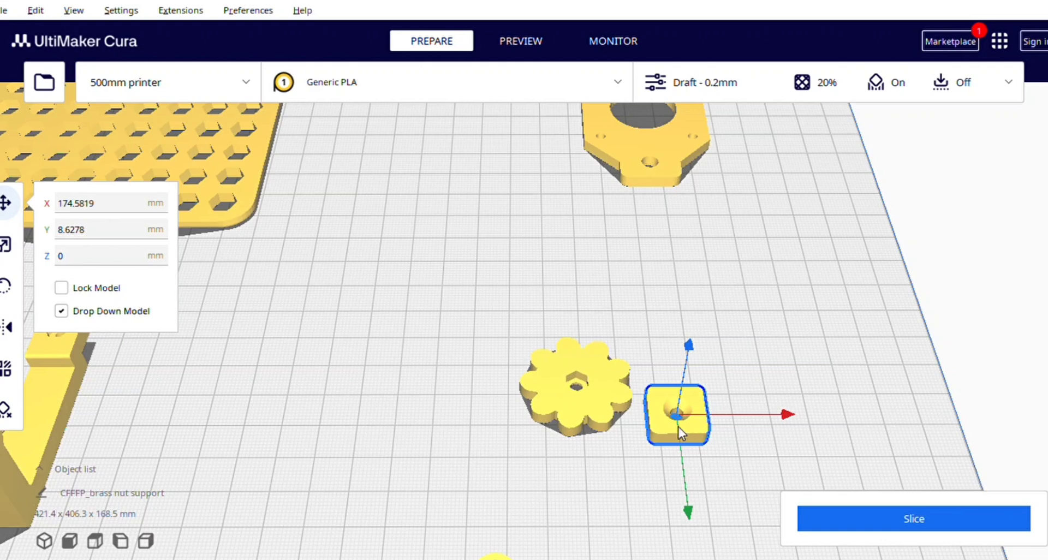
{"action": "mouse_move", "coordinate": [661, 429]}
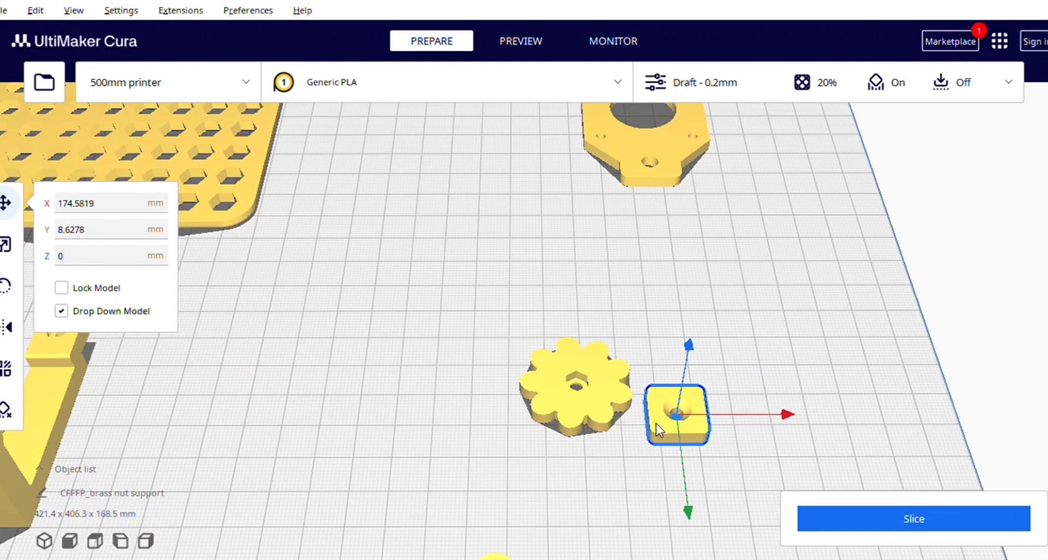
{"action": "mouse_move", "coordinate": [660, 425]}
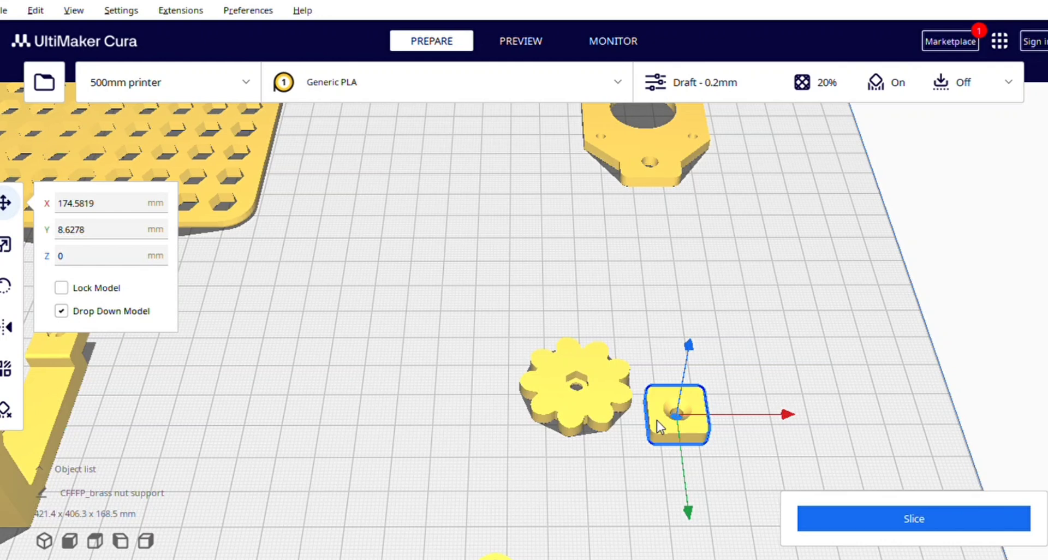
{"action": "mouse_move", "coordinate": [572, 407]}
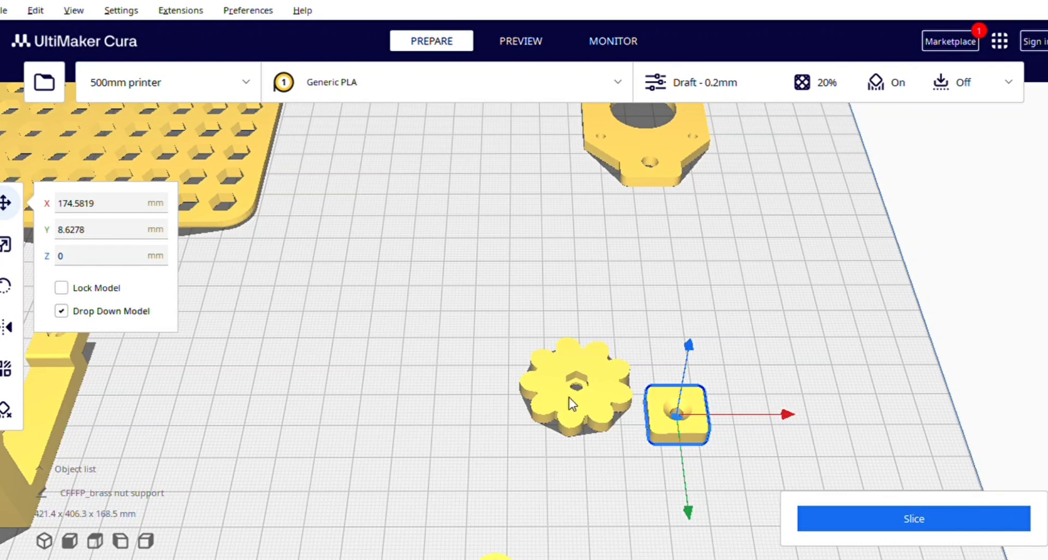
{"action": "mouse_move", "coordinate": [583, 392]}
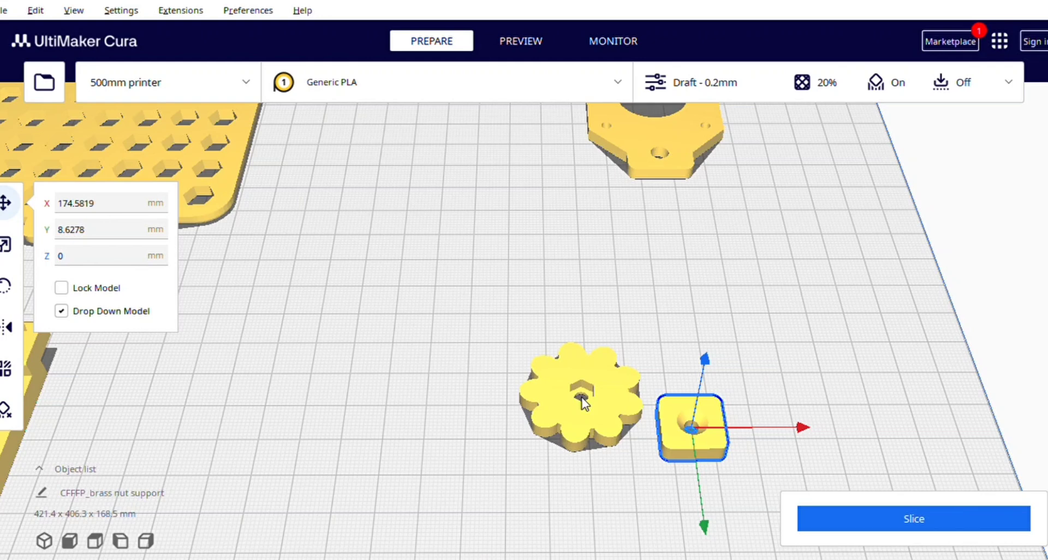
{"action": "mouse_move", "coordinate": [579, 411]}
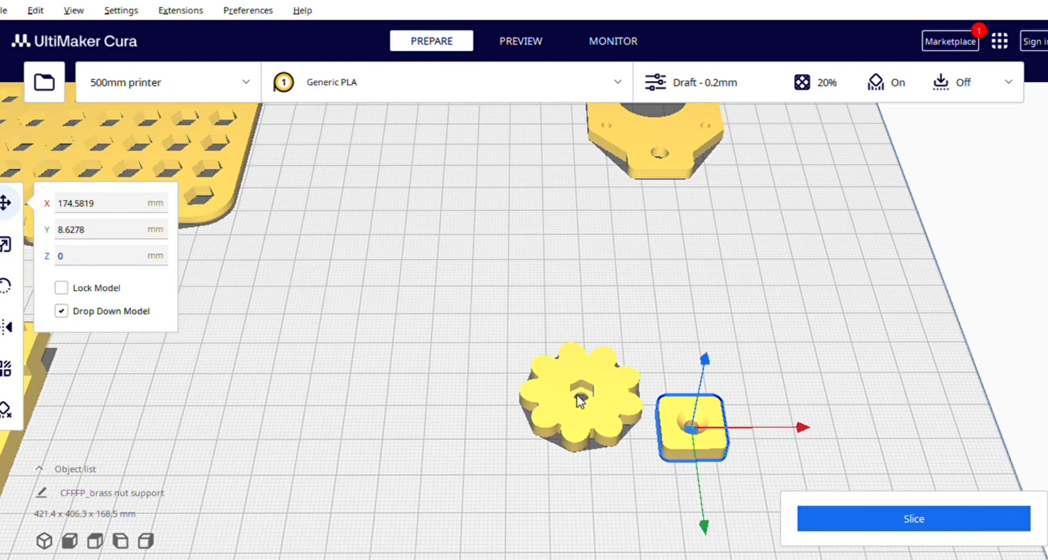
{"action": "mouse_move", "coordinate": [585, 413]}
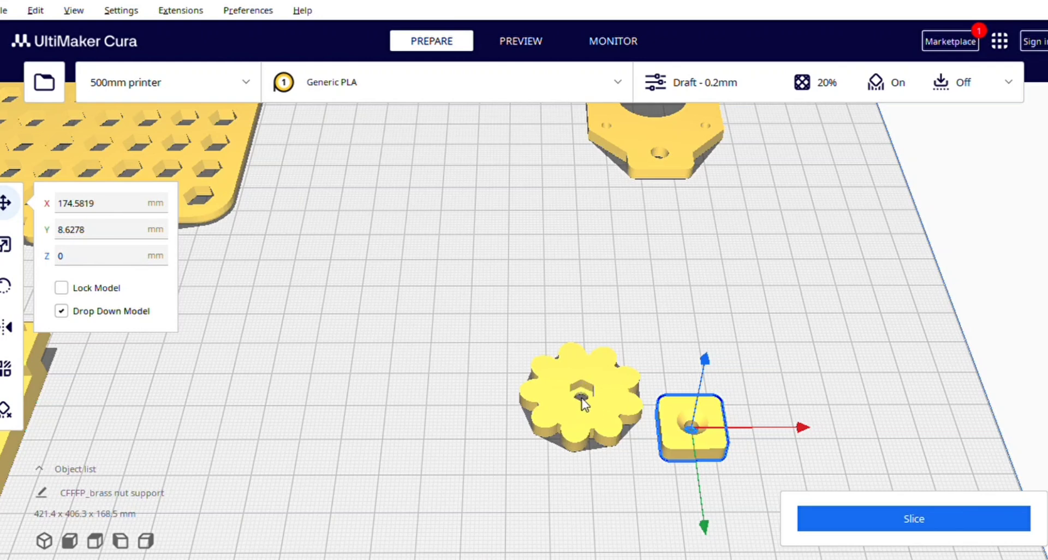
{"action": "mouse_move", "coordinate": [568, 429]}
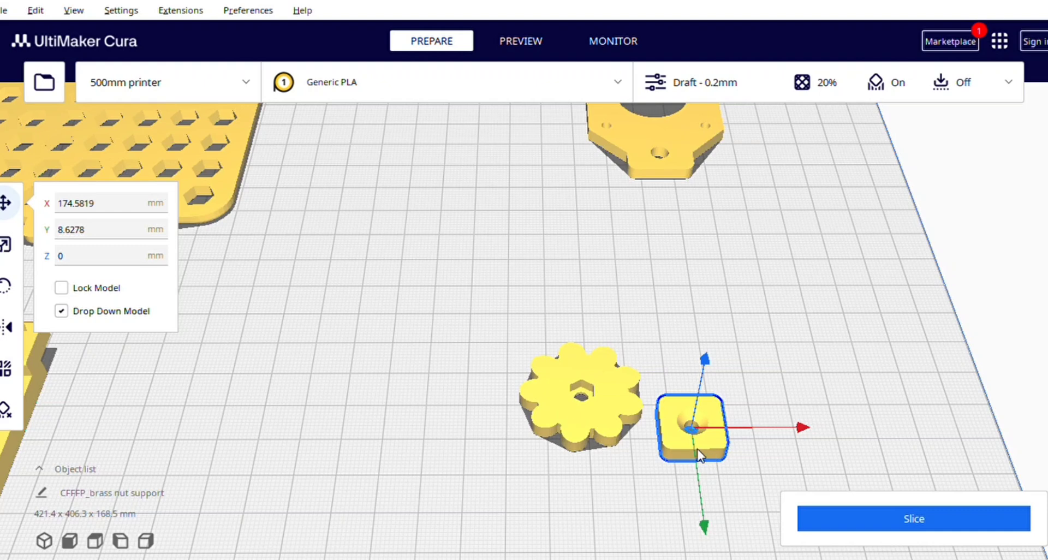
{"action": "mouse_move", "coordinate": [692, 442]}
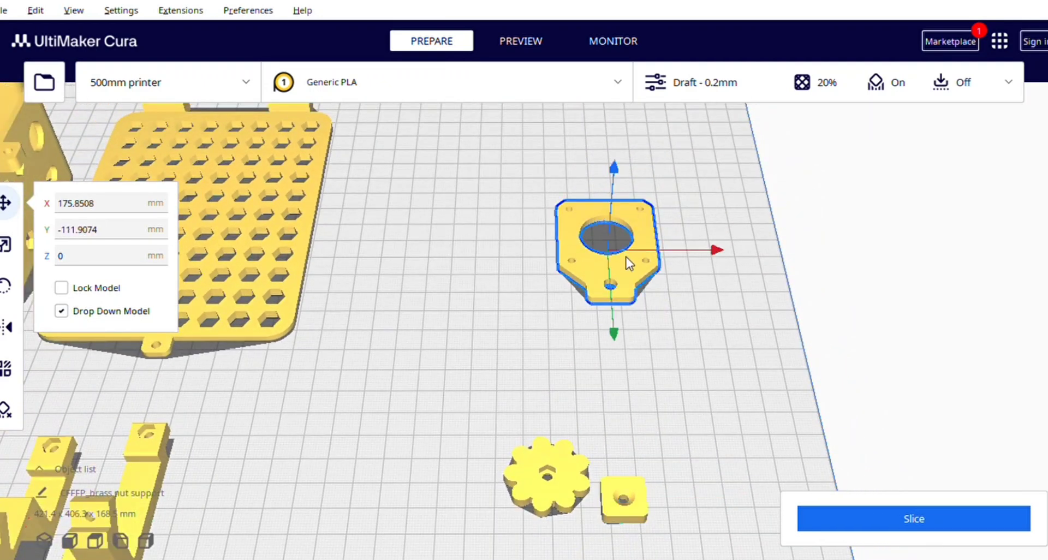
{"action": "mouse_move", "coordinate": [627, 310]}
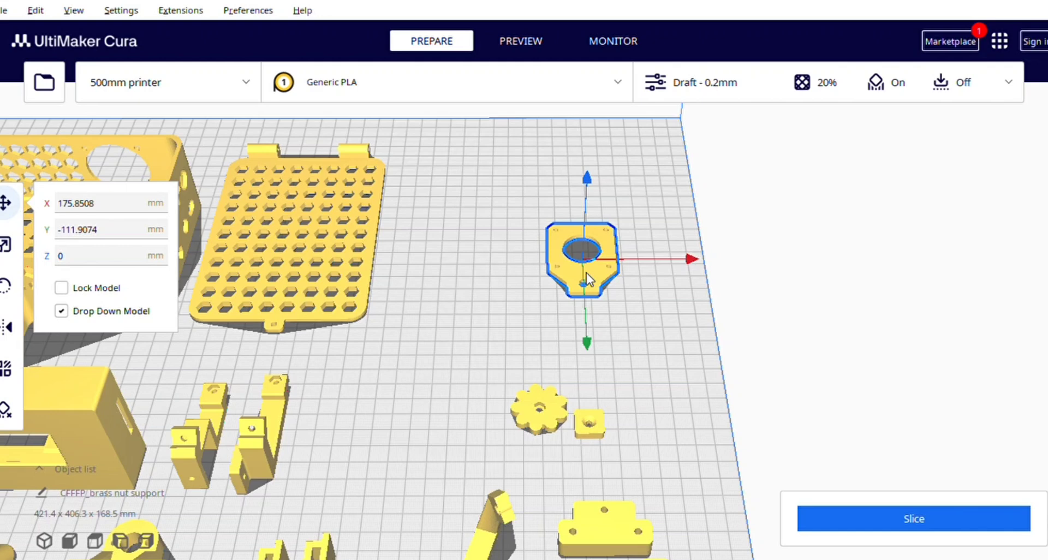
{"action": "mouse_move", "coordinate": [590, 284]}
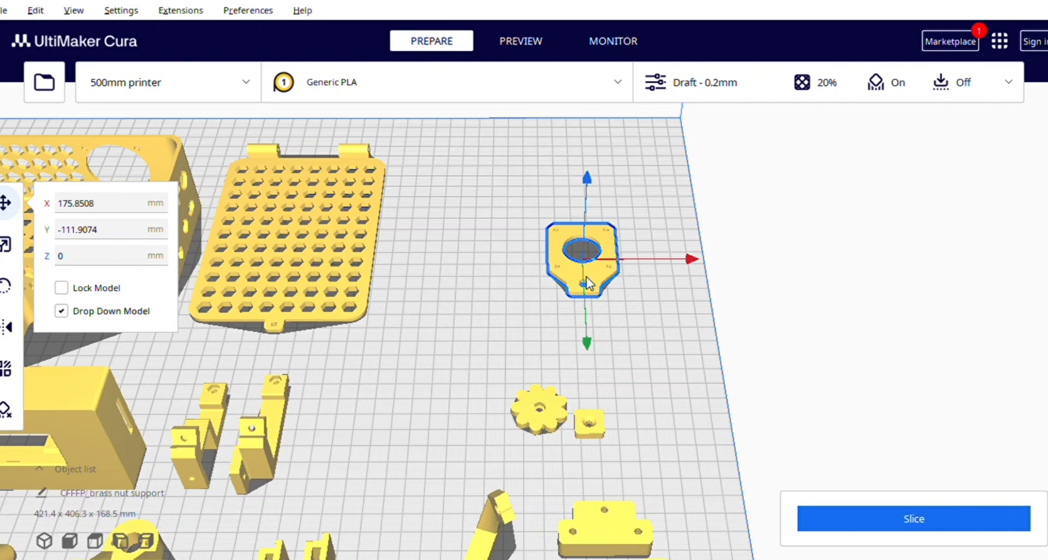
{"action": "mouse_move", "coordinate": [498, 260]}
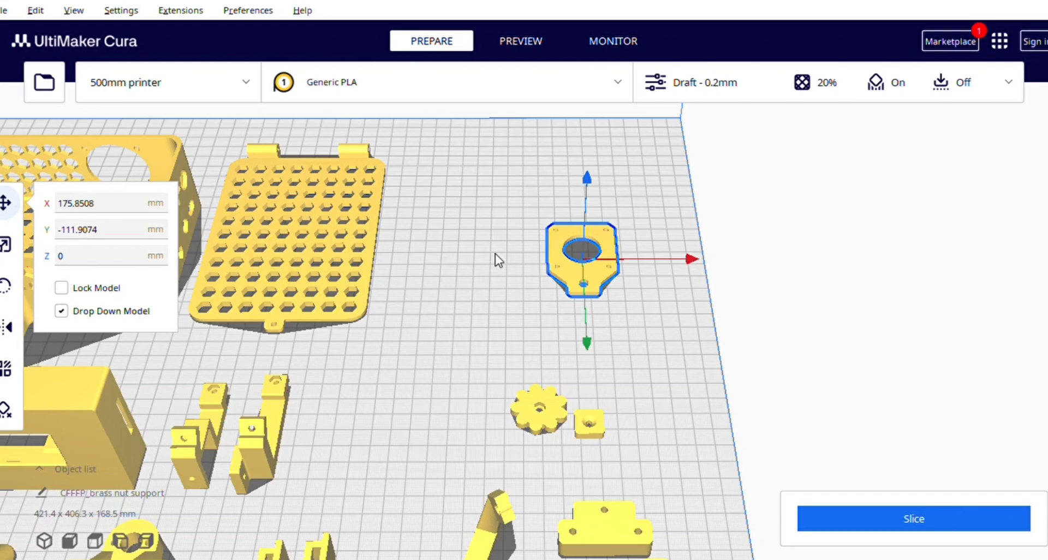
{"action": "mouse_move", "coordinate": [535, 282]}
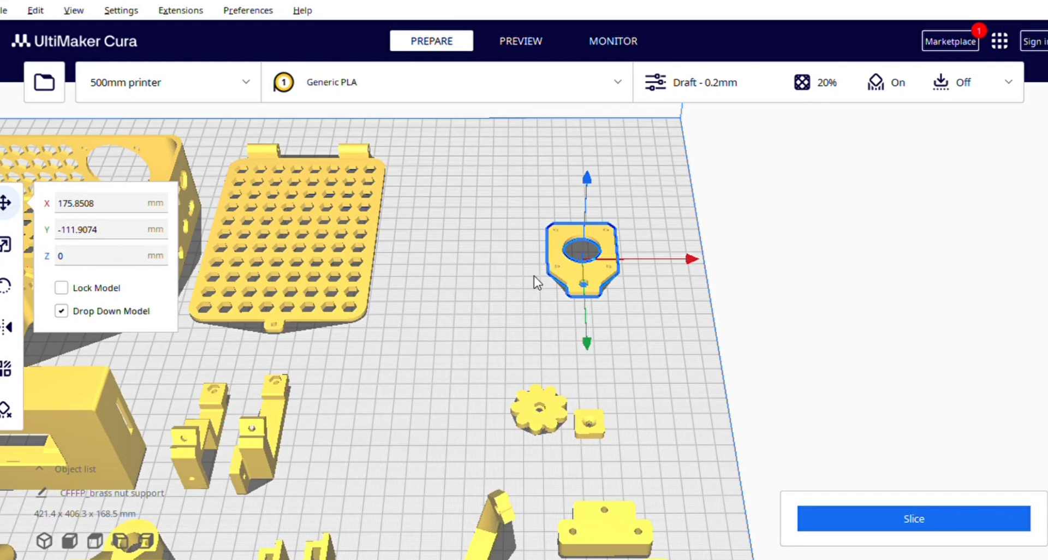
{"action": "mouse_move", "coordinate": [567, 306]}
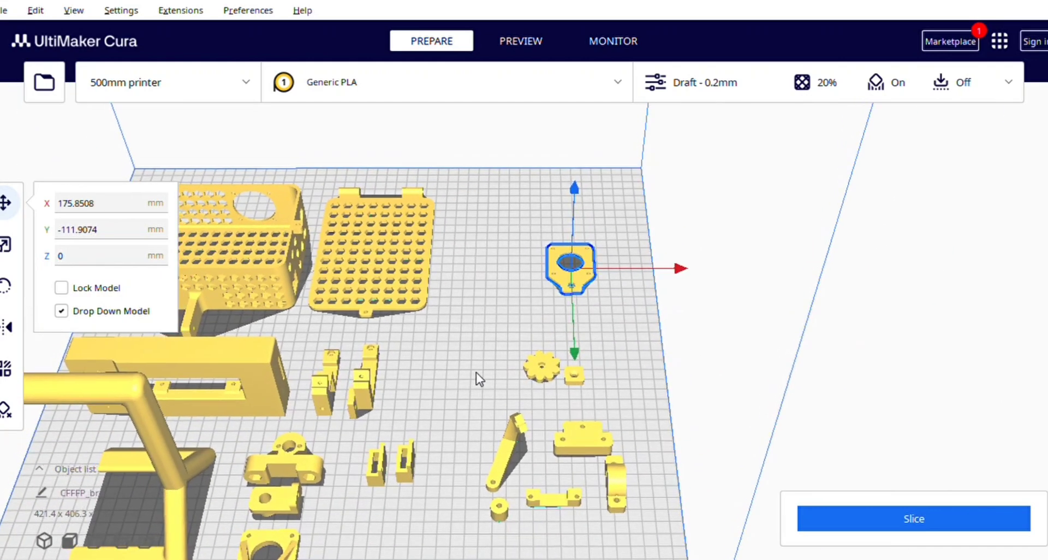
Deselect everything and frame the whole build plate with all printer parts visible.
{"action": "left_click_drag", "start_coordinate": [478, 378], "coordinate": [451, 425]}
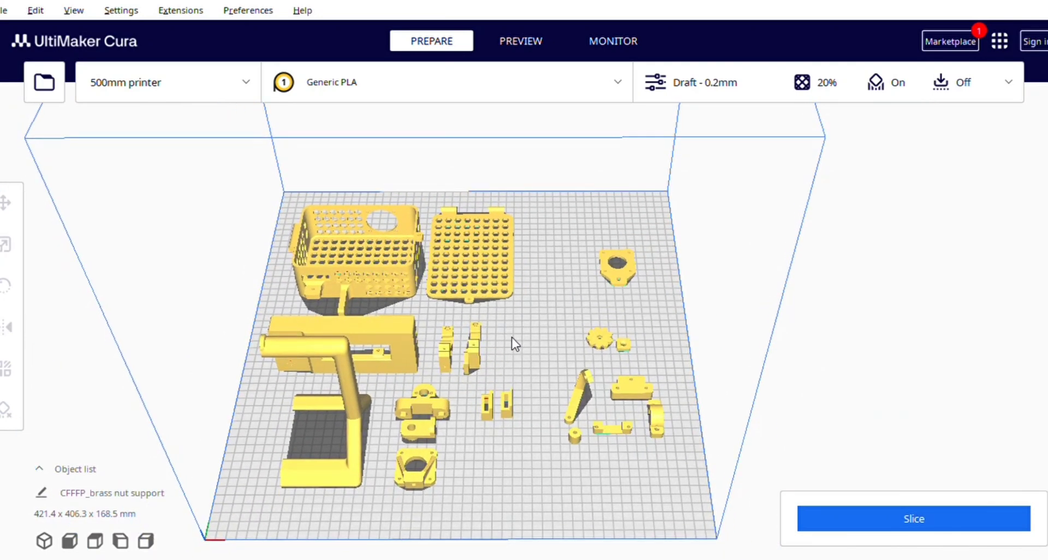
{"action": "mouse_move", "coordinate": [749, 235]}
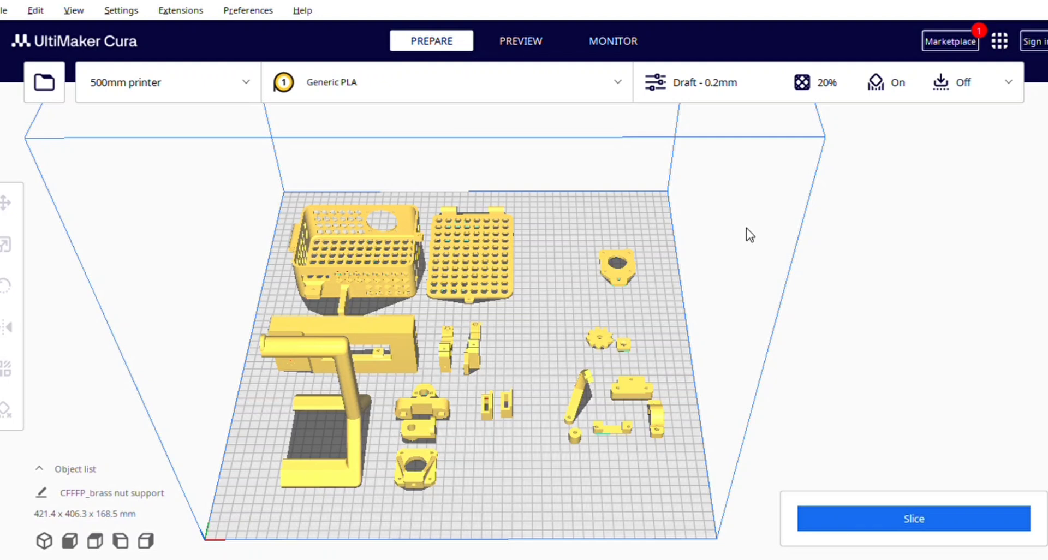
{"action": "mouse_move", "coordinate": [994, 70]}
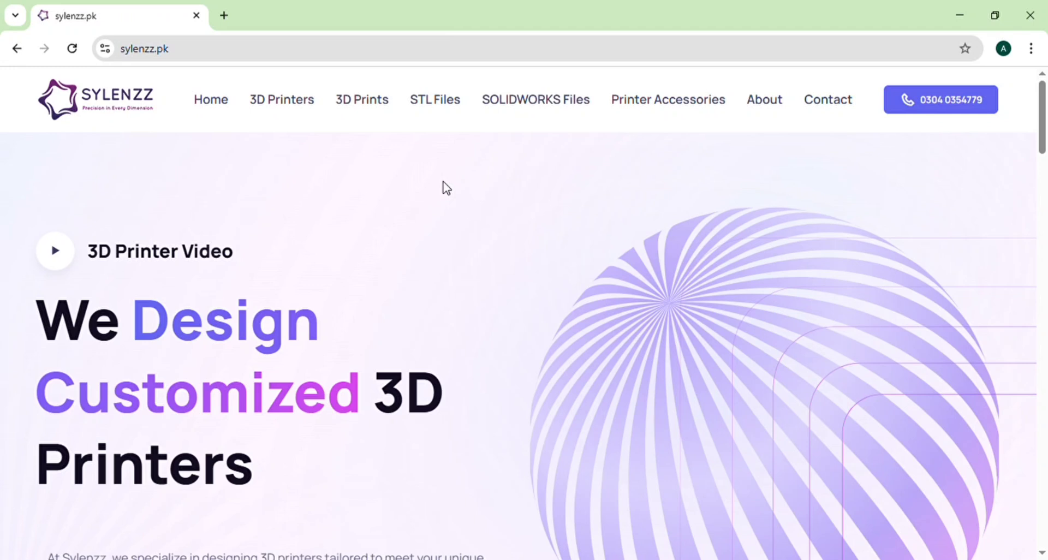
{"action": "mouse_move", "coordinate": [445, 183]}
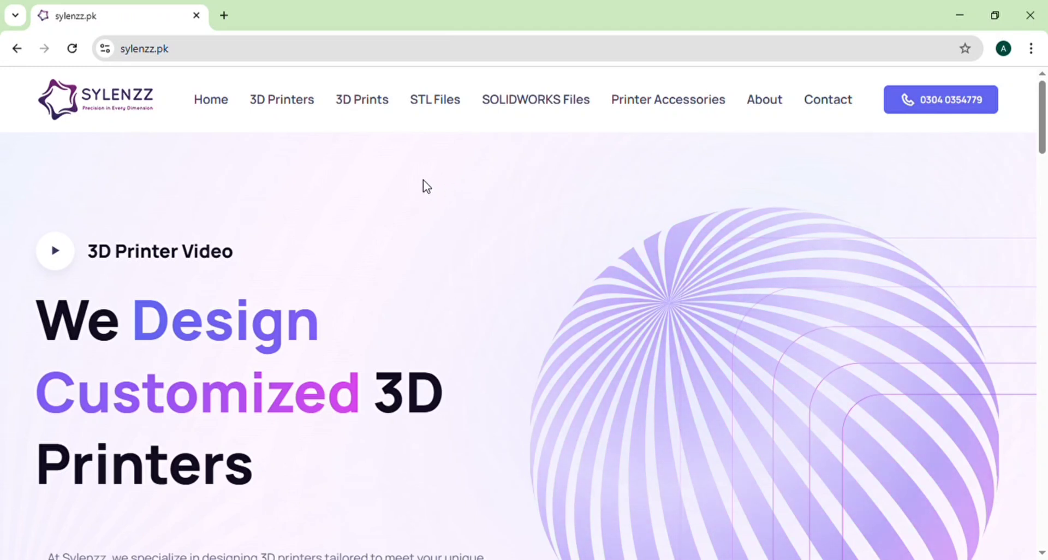
{"action": "mouse_move", "coordinate": [471, 168]}
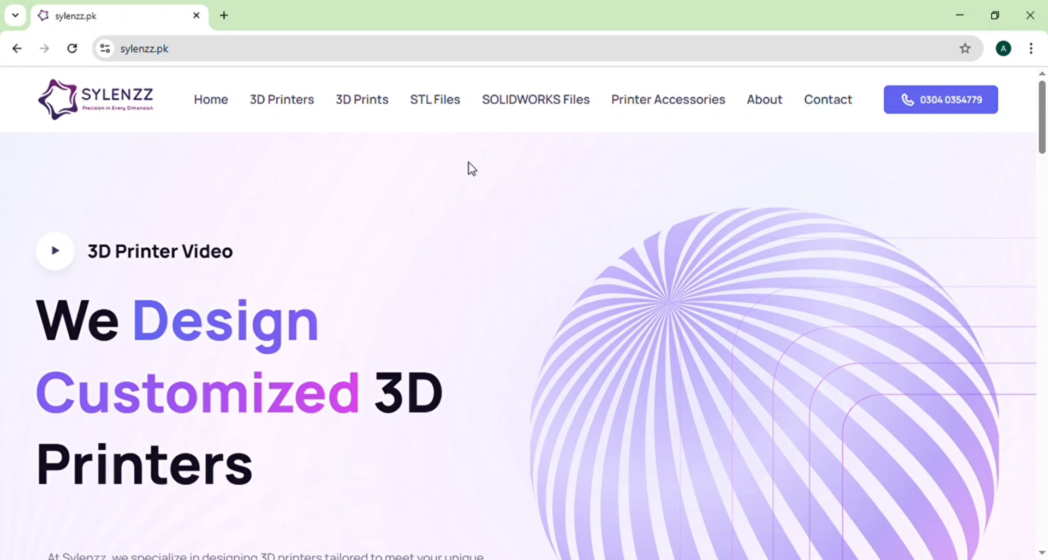
{"action": "mouse_move", "coordinate": [677, 106]}
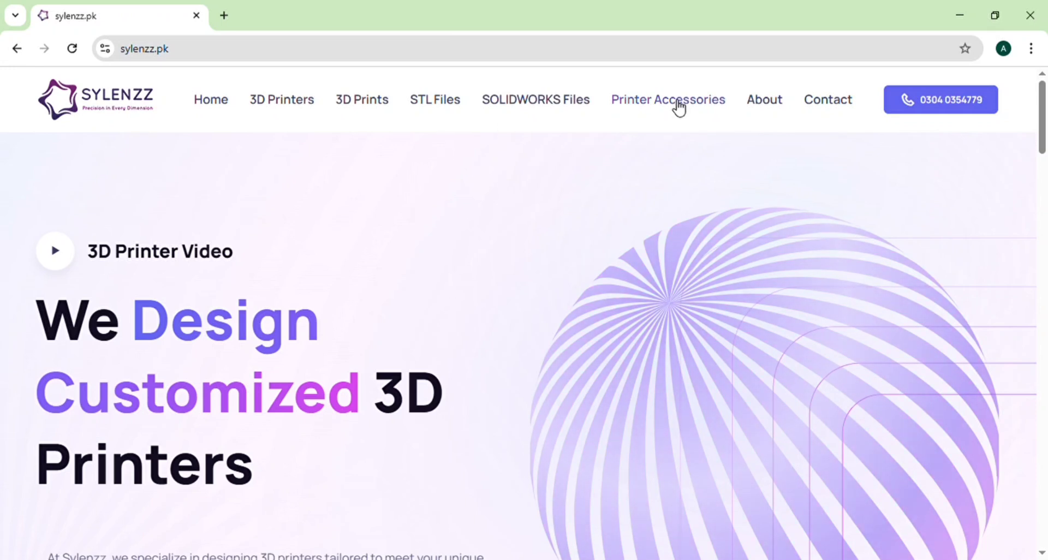
Navigate from the sylenzz.pk home page to the SOLIDWORKS Files page.
{"action": "left_click", "coordinate": [534, 99]}
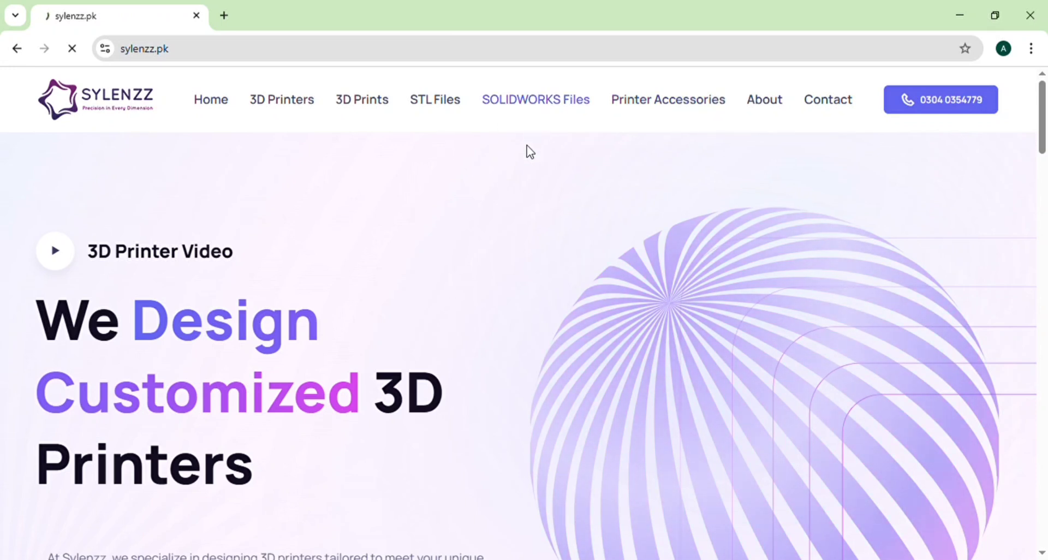
Browse the SOLIDWORKS practice exercise downloads, then head to the STL Files page.
{"action": "left_click", "coordinate": [535, 99]}
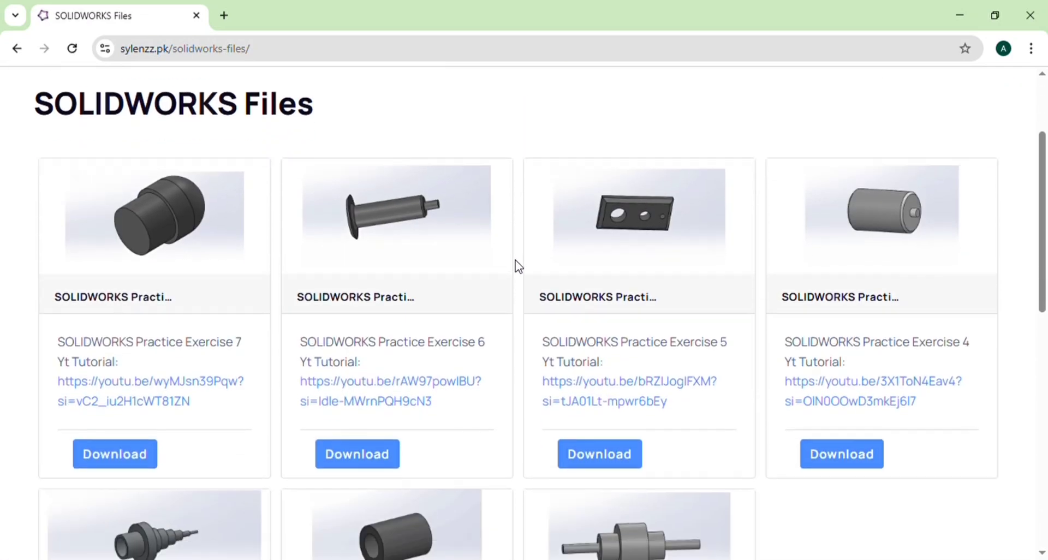
{"action": "scroll", "scroll_direction": "down", "scroll_amount": 3}
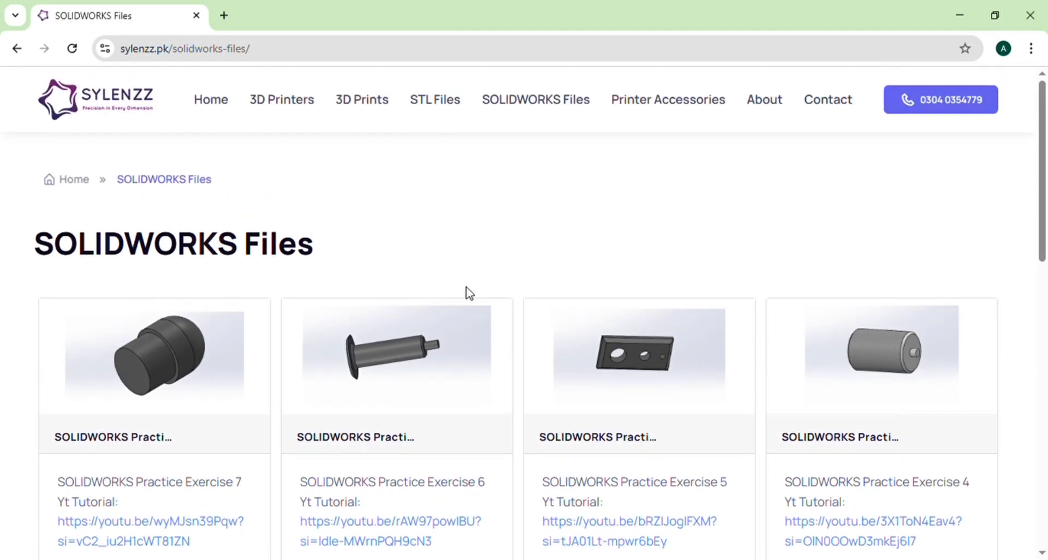
{"action": "left_click", "coordinate": [435, 100]}
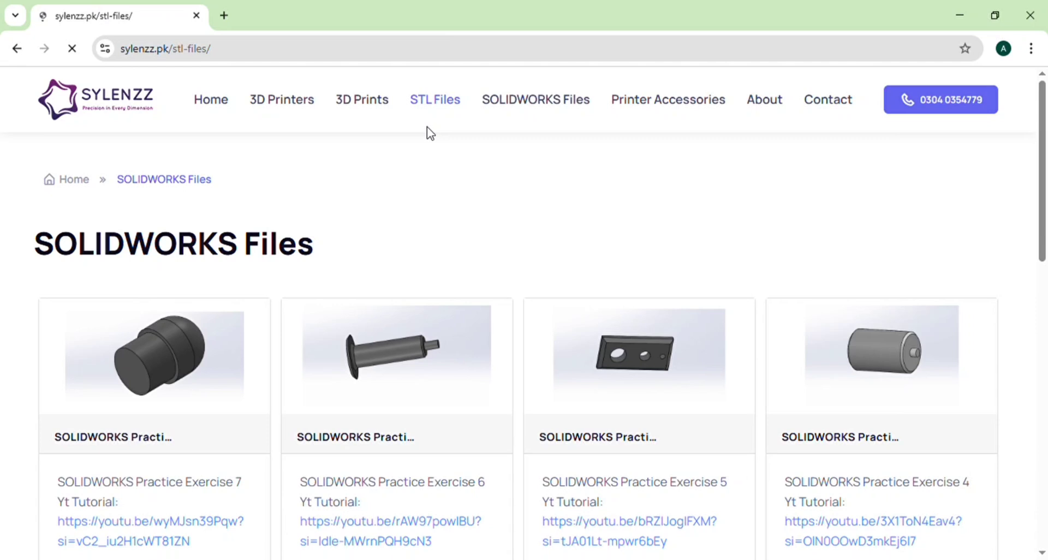
Browse the STL Files product cards down to Ghost Pencil Topper and 3 in 1 Stand.
{"action": "left_click", "coordinate": [435, 99]}
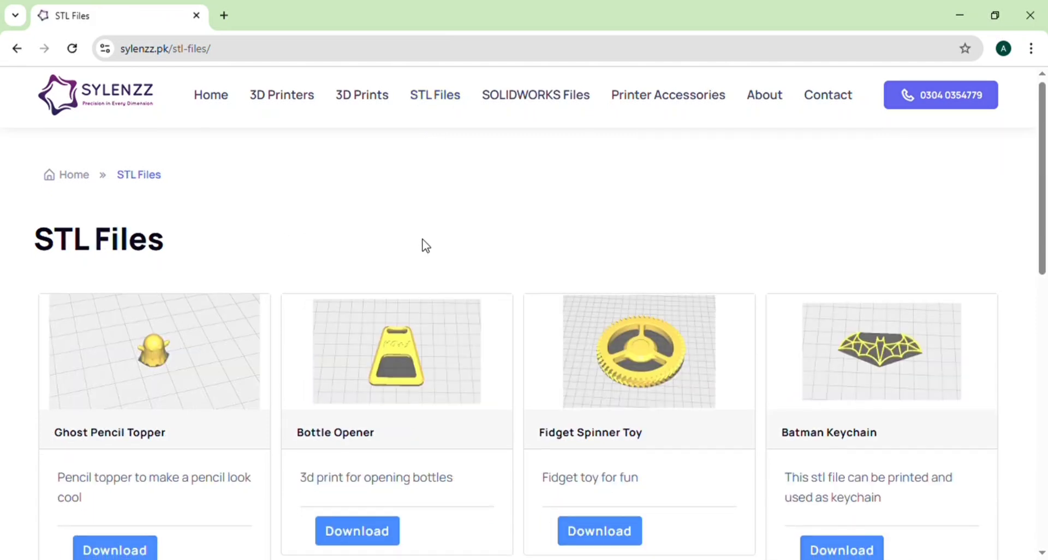
{"action": "scroll", "scroll_direction": "down", "scroll_amount": 3}
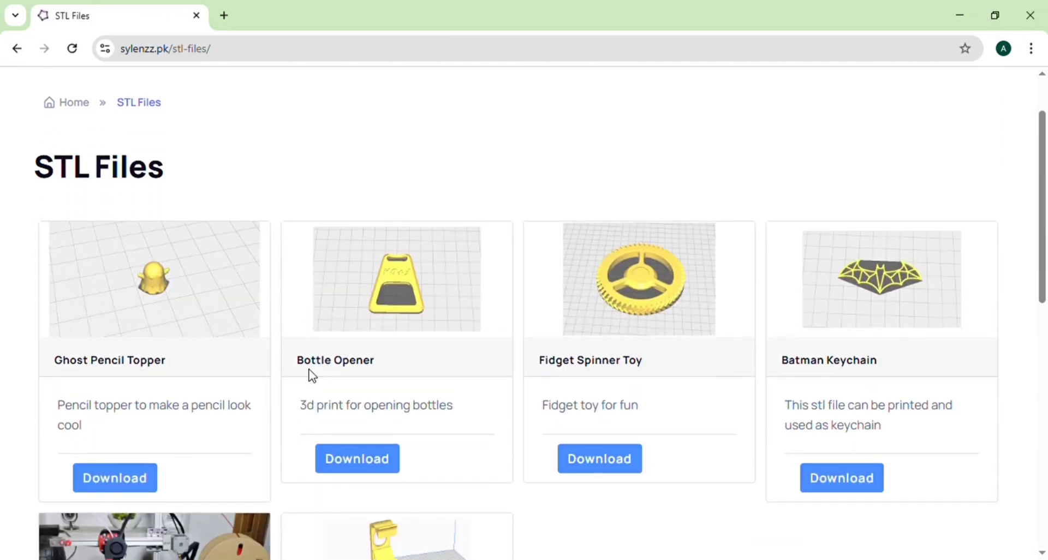
{"action": "scroll", "scroll_direction": "down", "scroll_amount": 3}
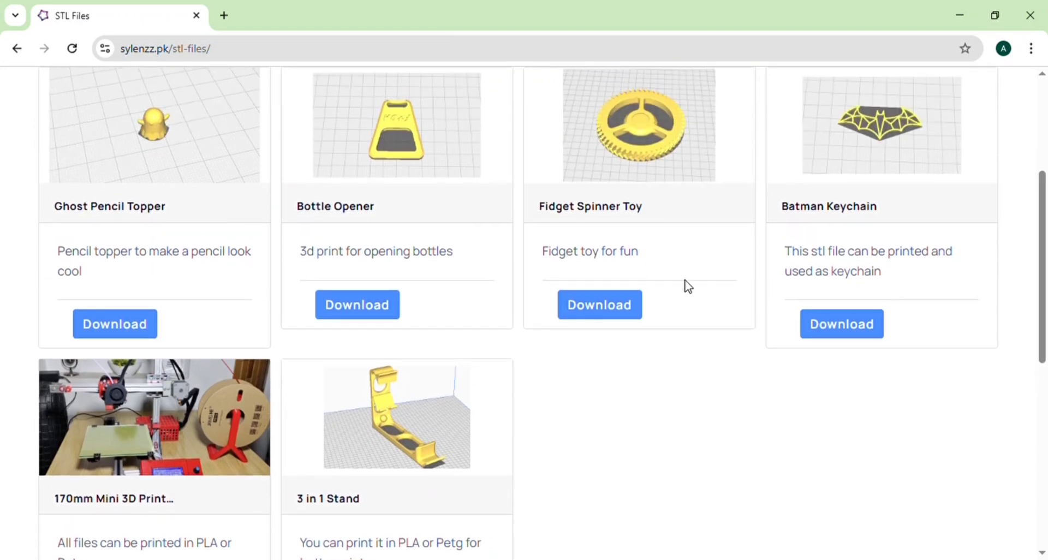
{"action": "scroll", "scroll_direction": "down", "scroll_amount": 3}
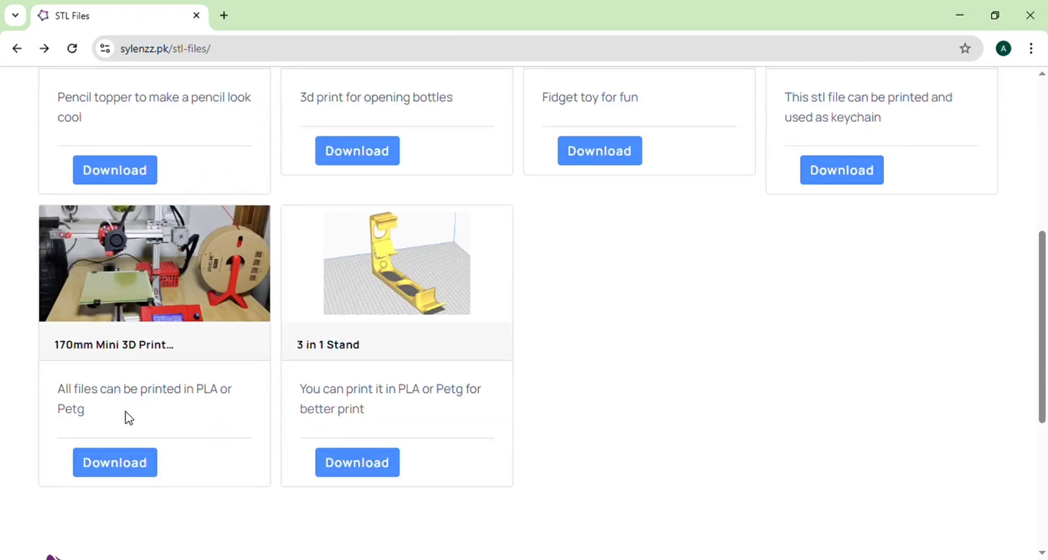
{"action": "mouse_move", "coordinate": [123, 395]}
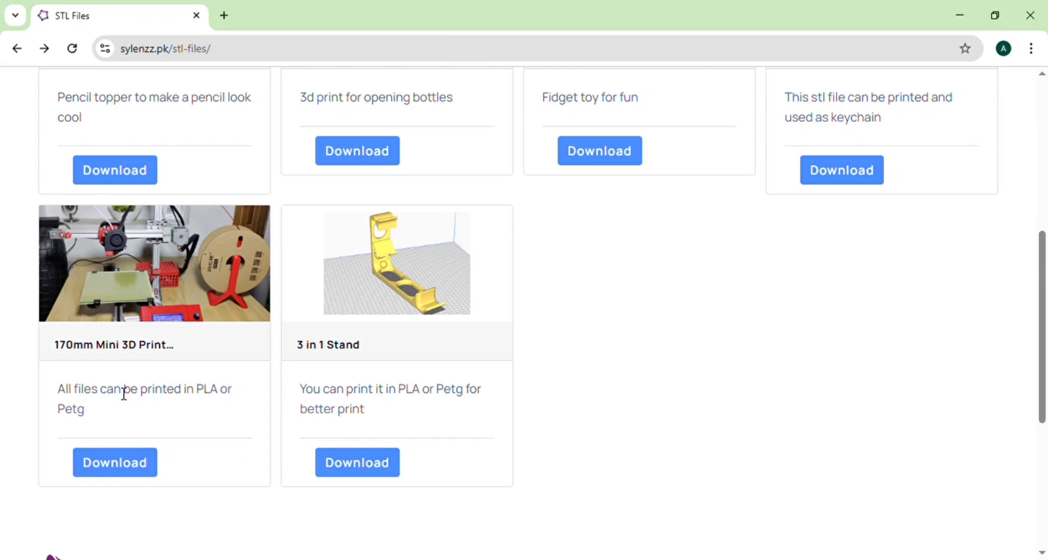
{"action": "mouse_move", "coordinate": [122, 358]}
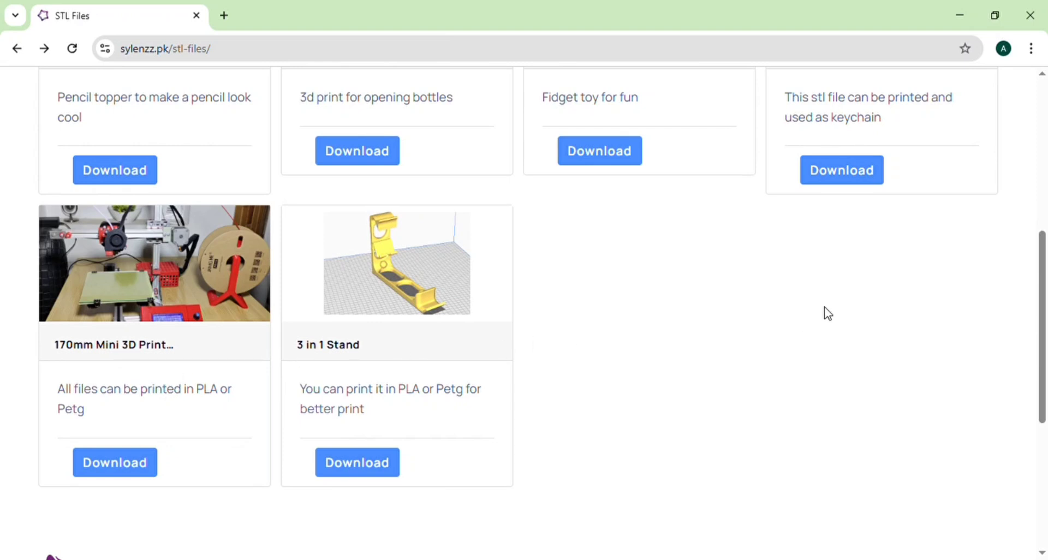
{"action": "mouse_move", "coordinate": [974, 94]}
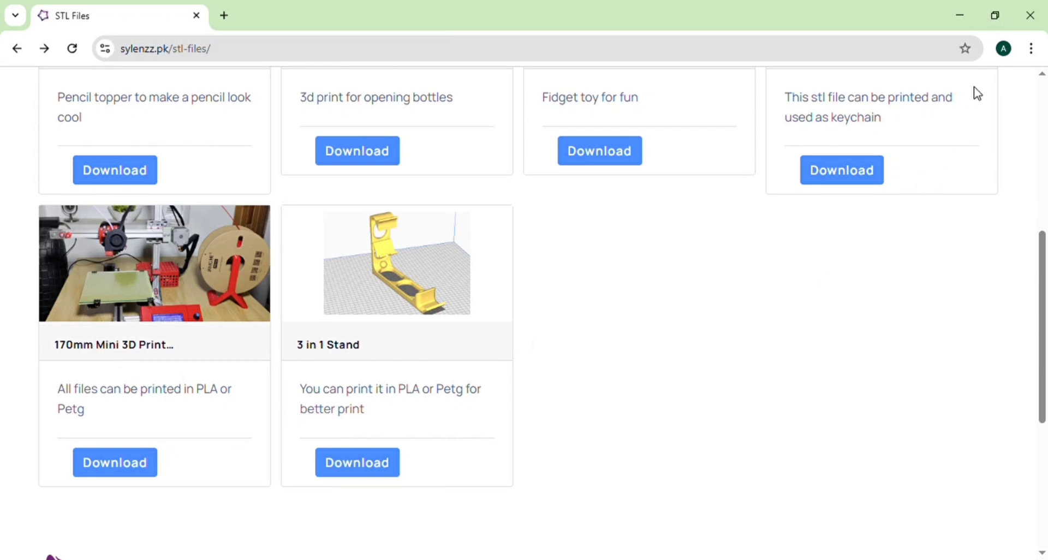